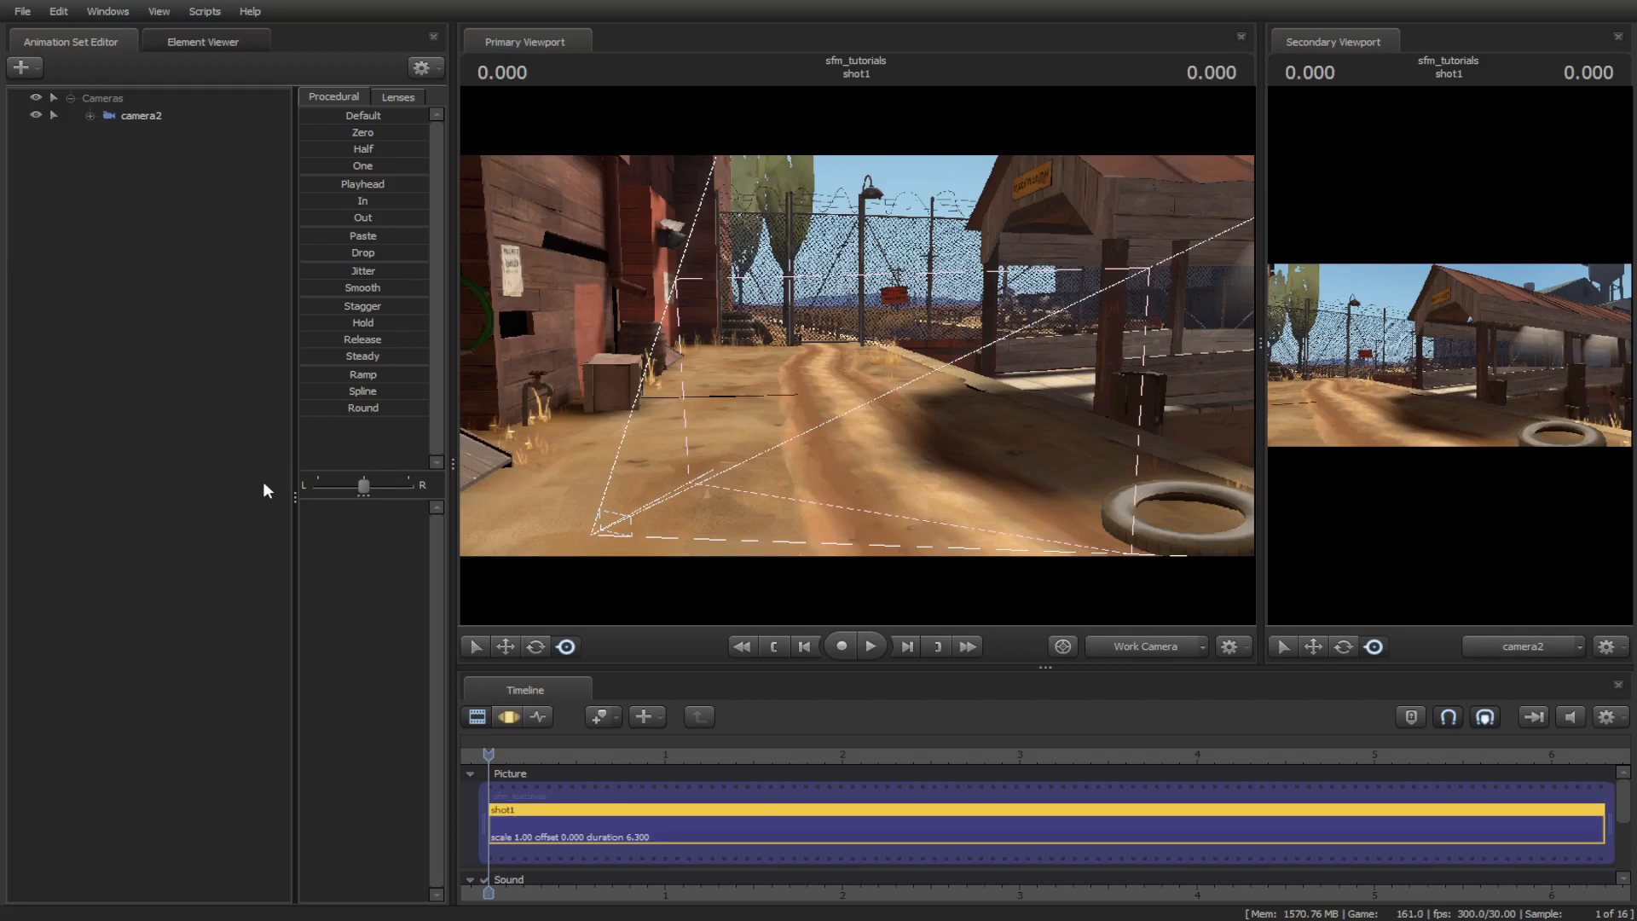
mouse_move(205, 585)
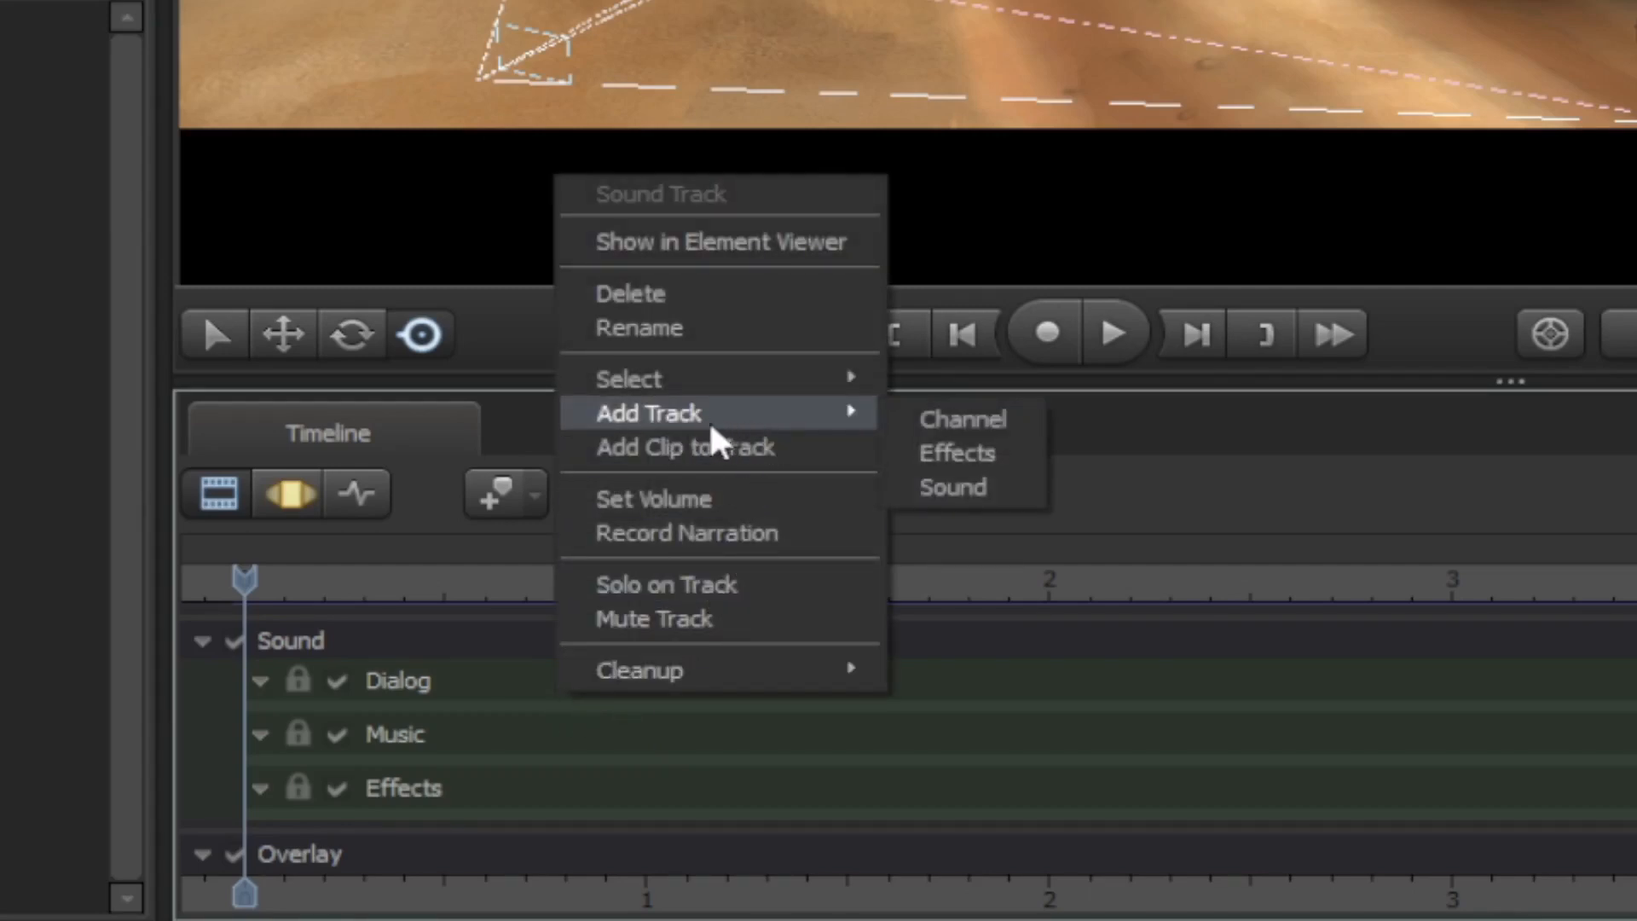
mouse_move(956, 453)
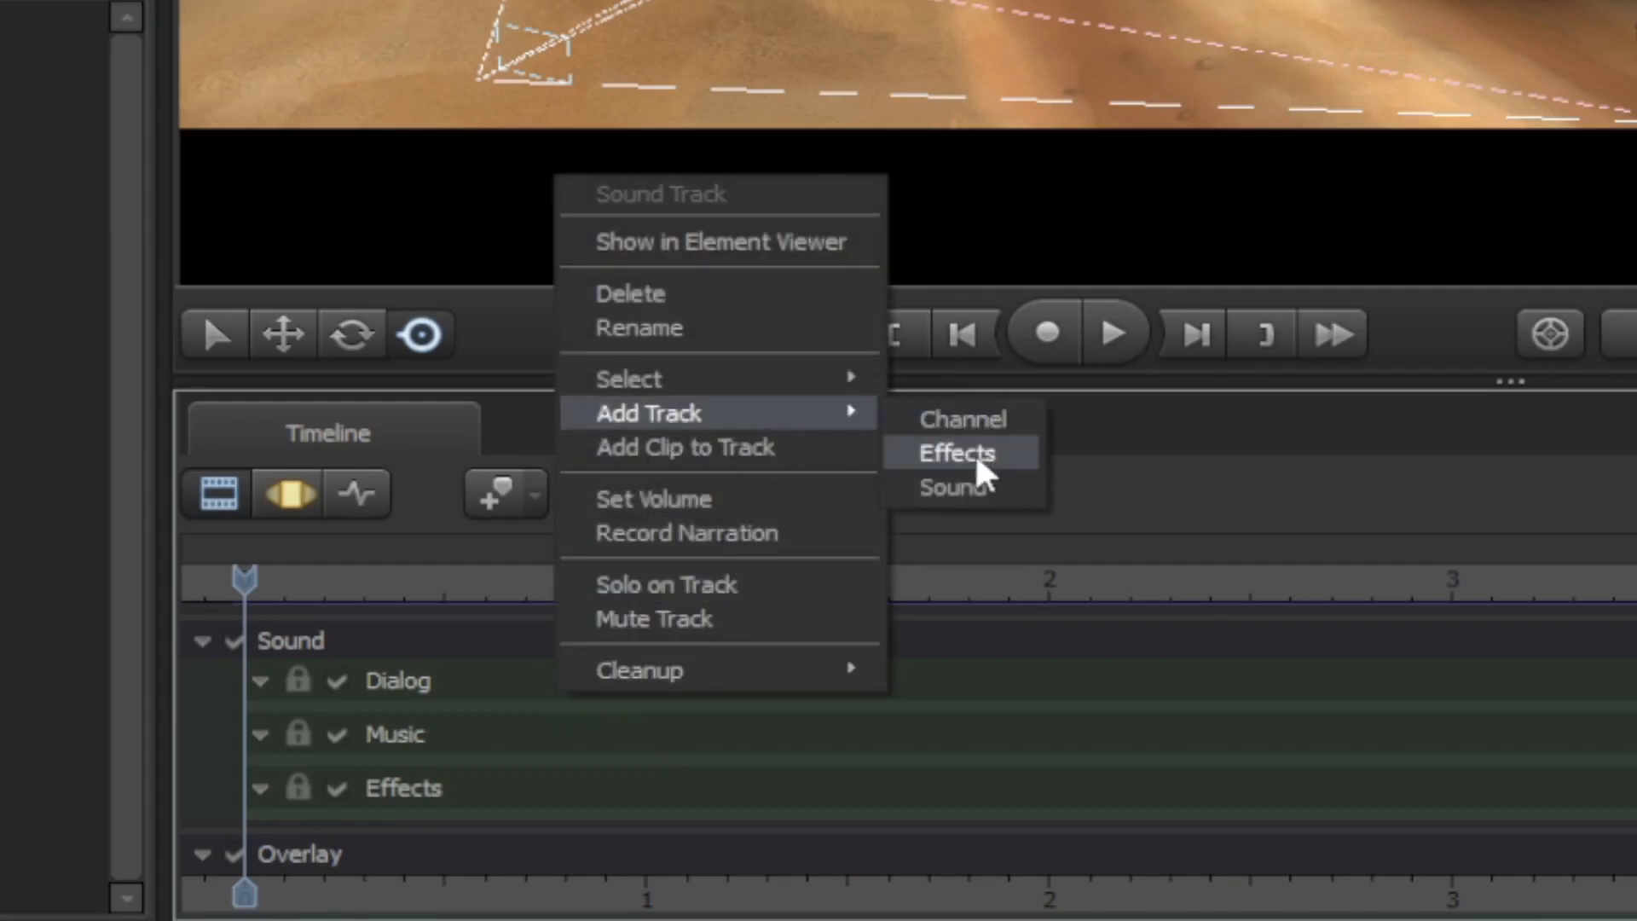
mouse_move(996, 475)
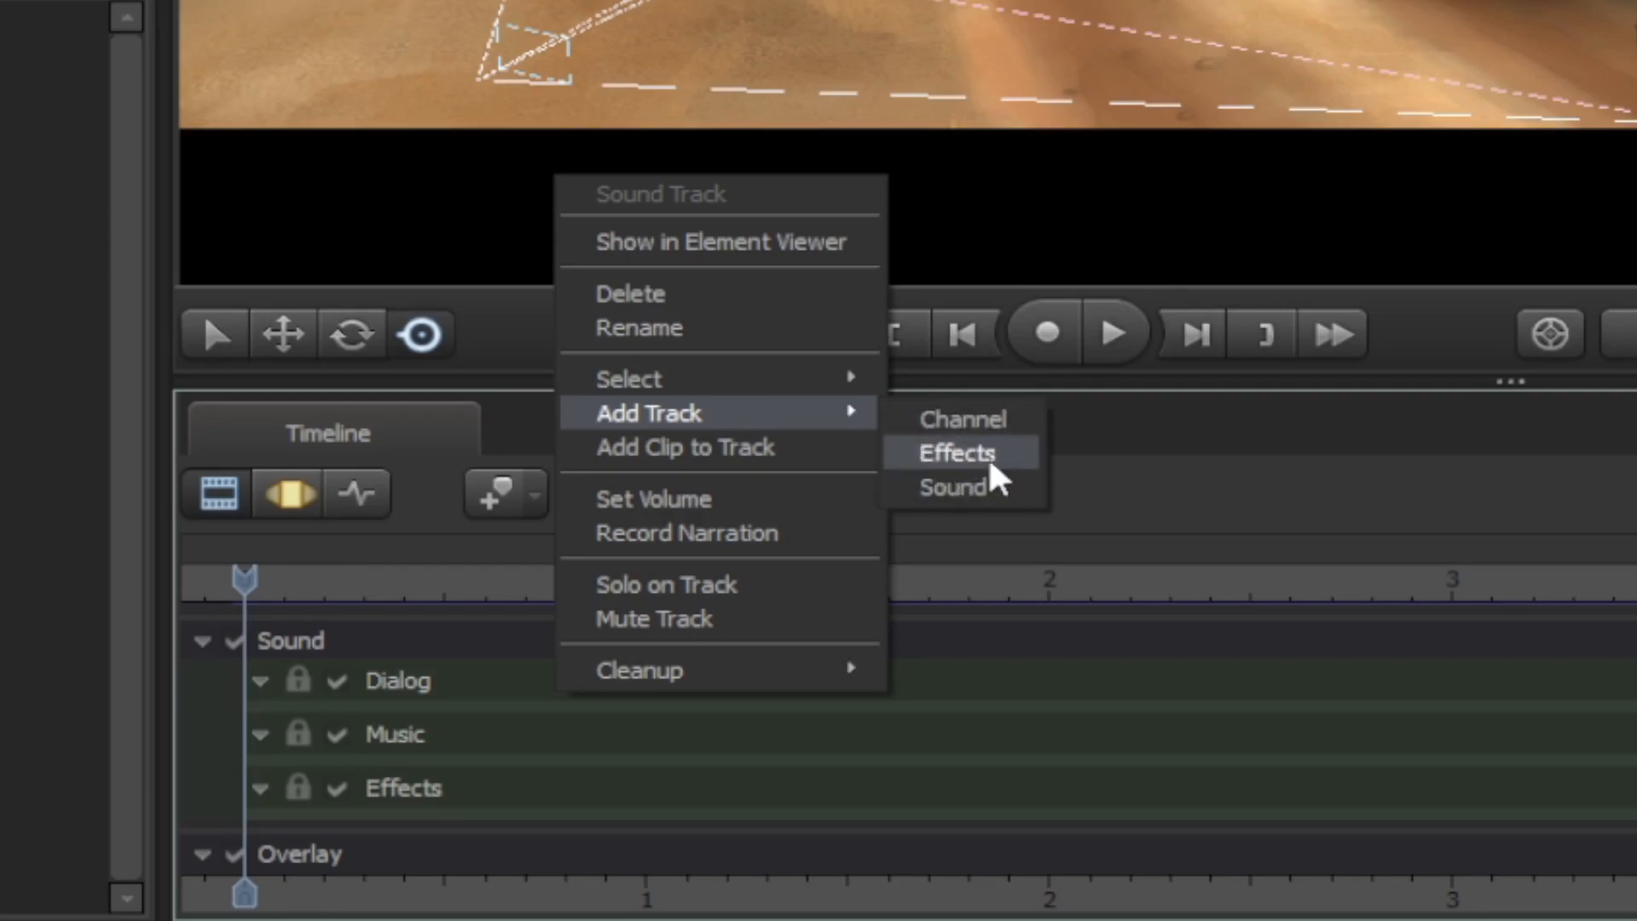
- Add an Effects track to the Sound group, keeping the default name 'track'
click(953, 452)
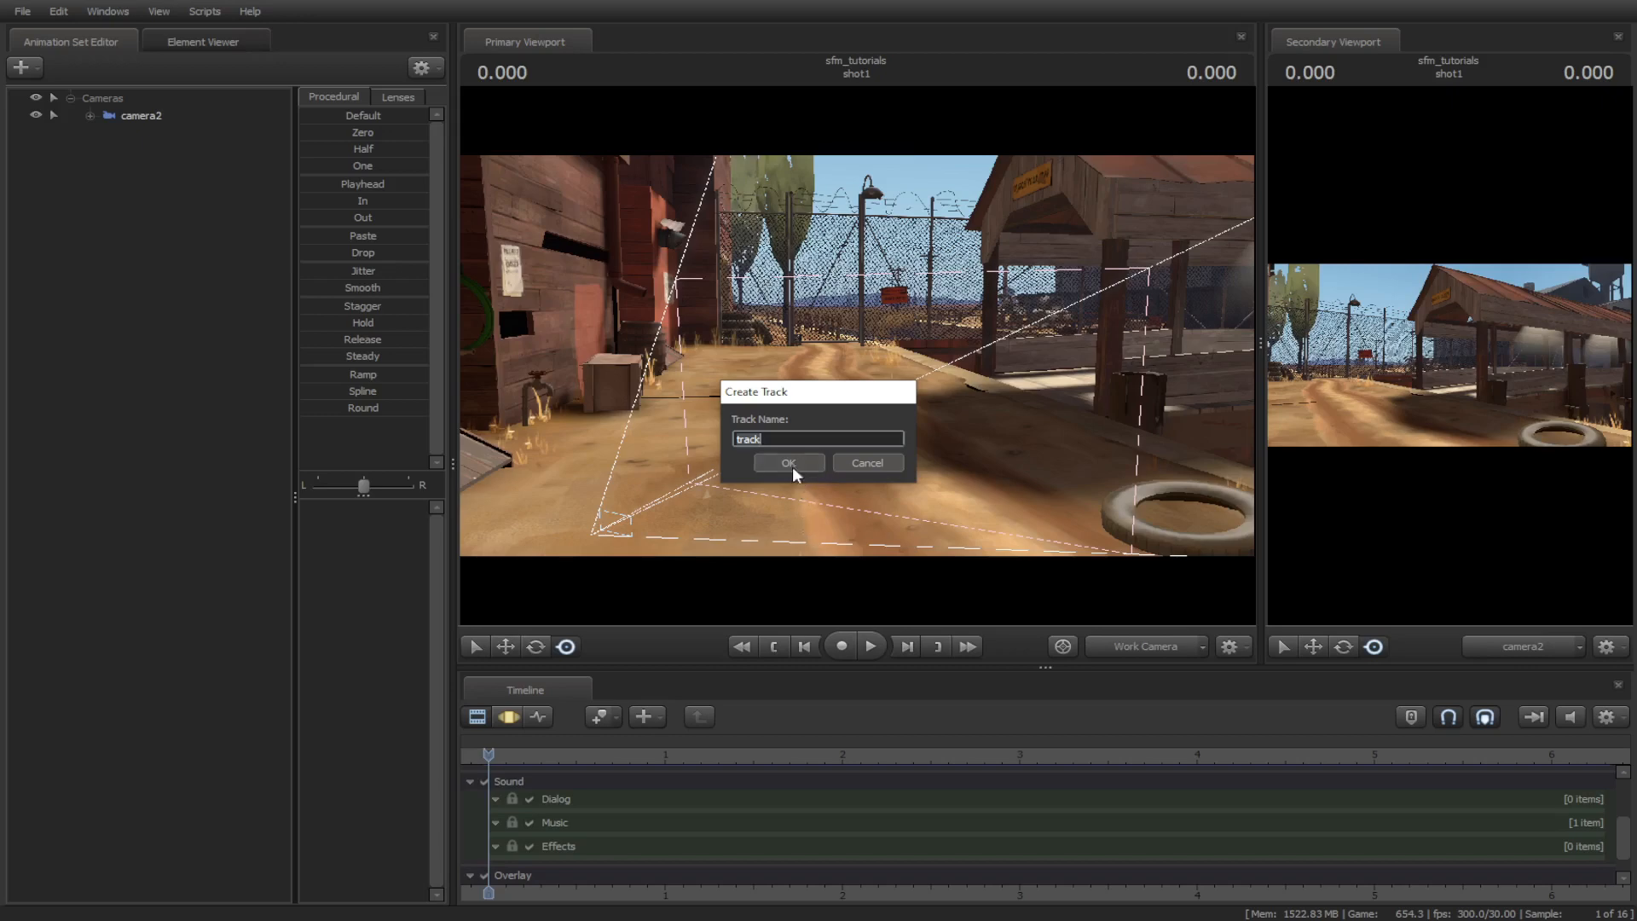
click(788, 462)
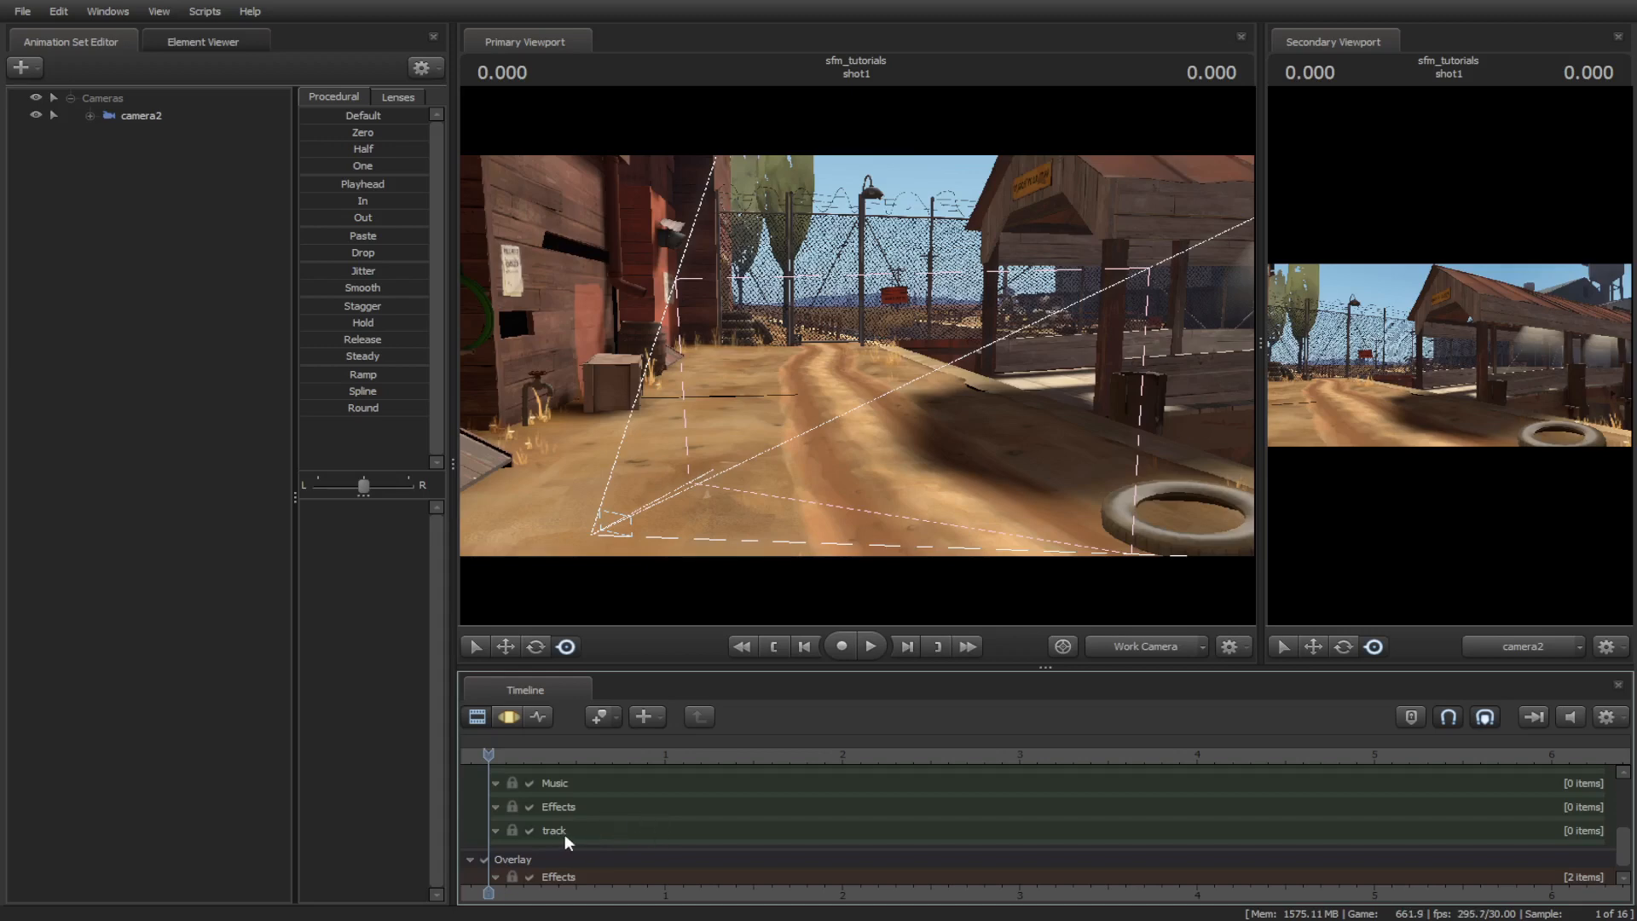
- Start adding a clip to the new track, keeping usermod as the mod filter
right_click(554, 830)
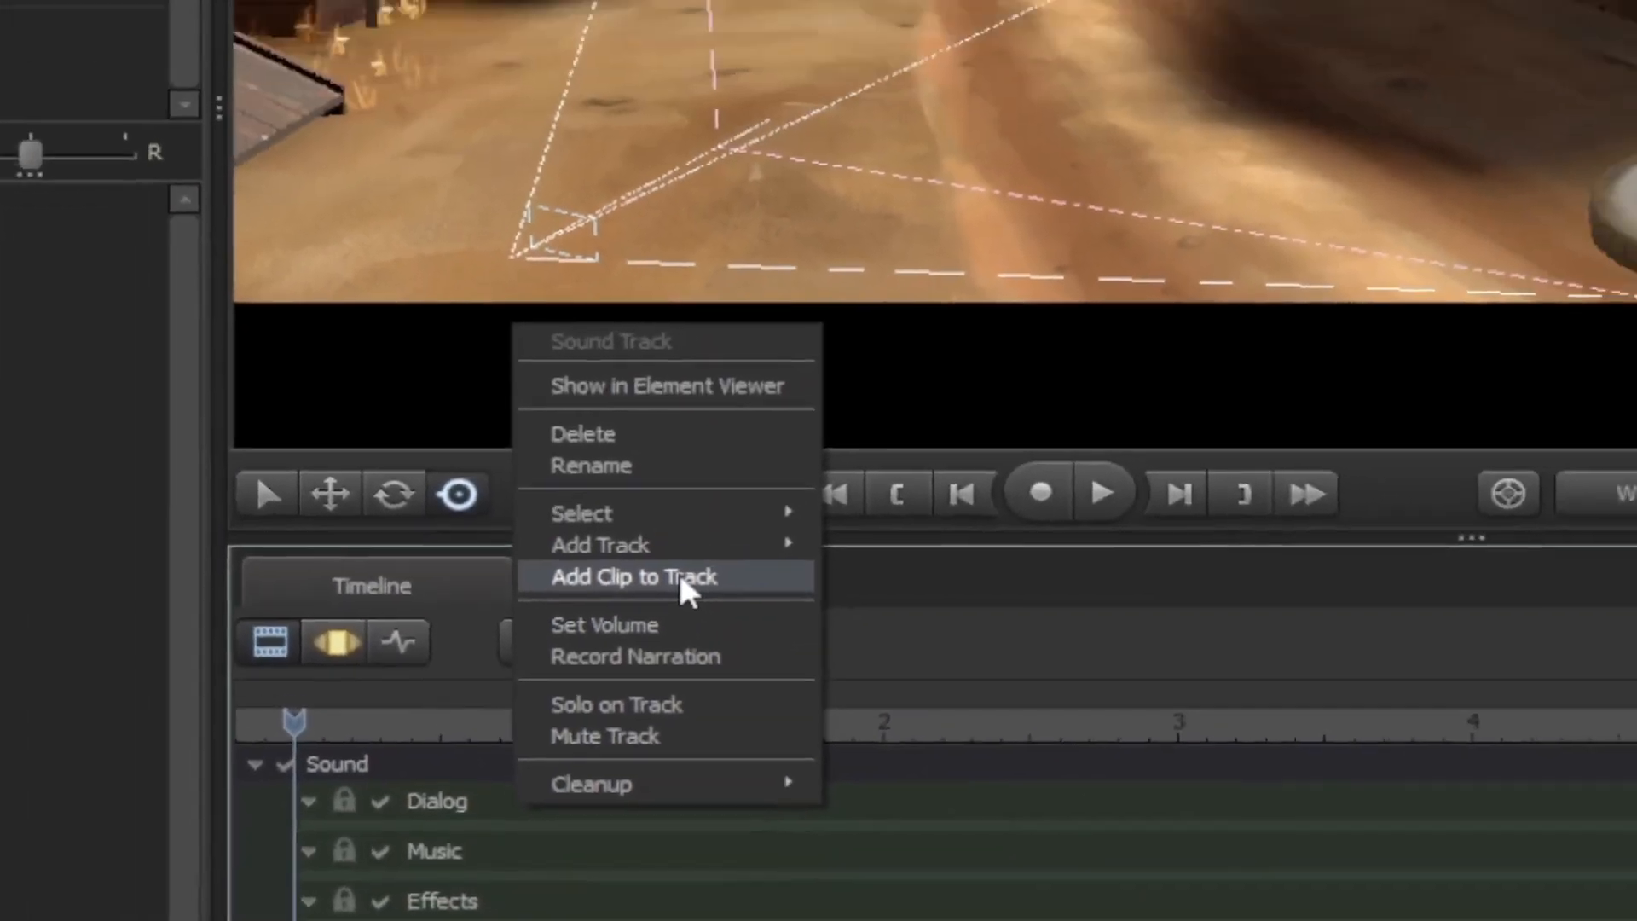
click(632, 577)
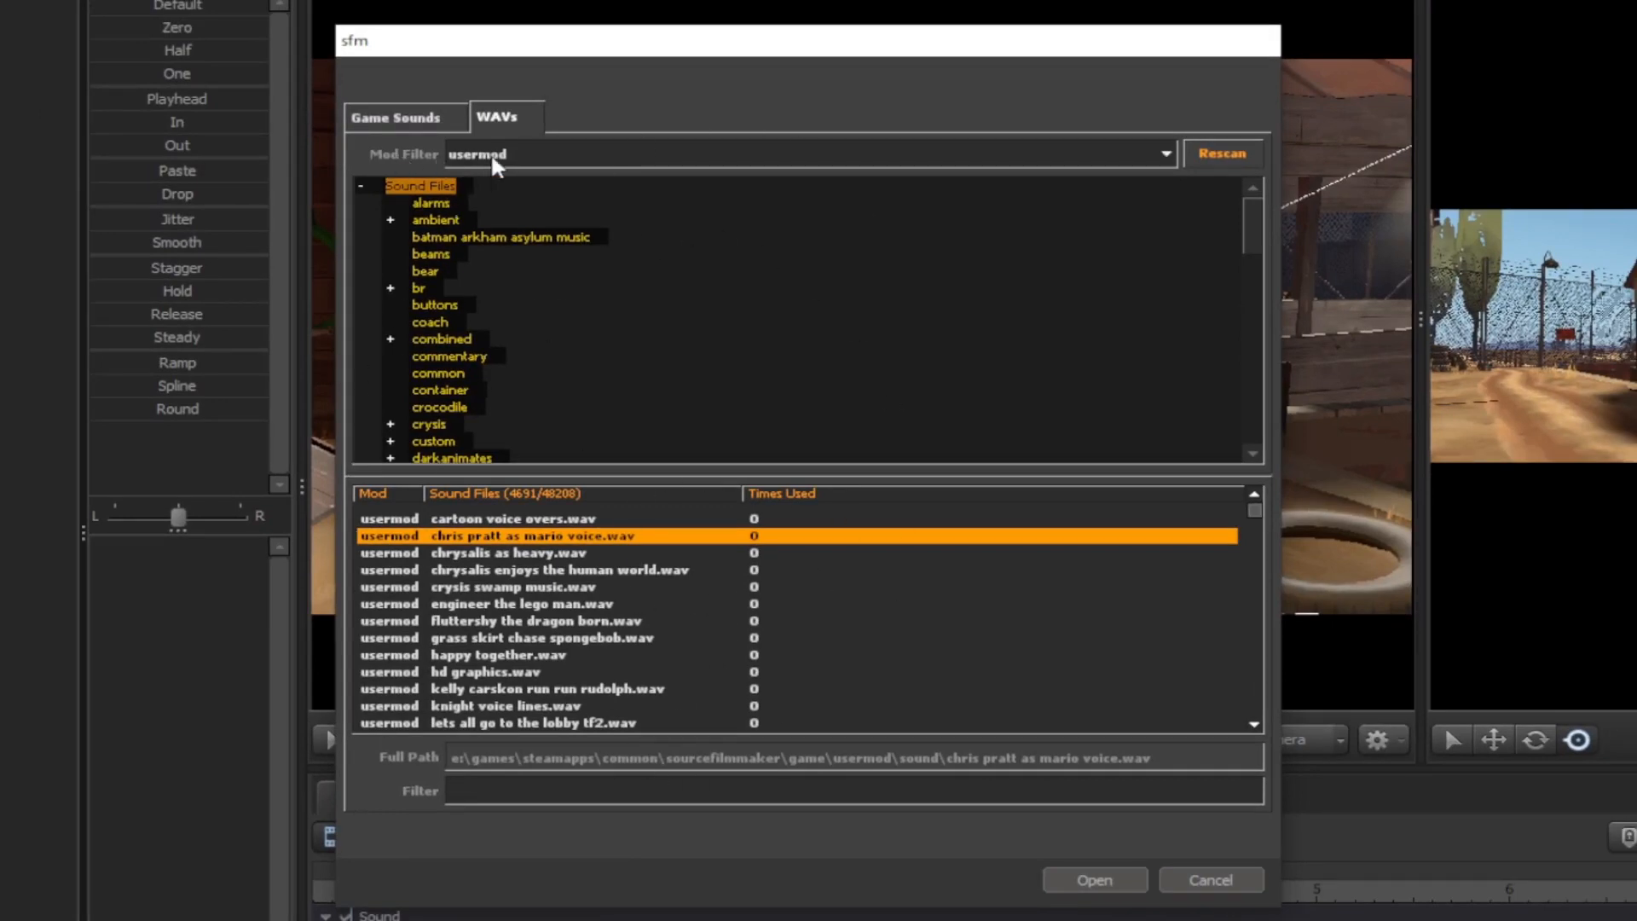
click(1164, 153)
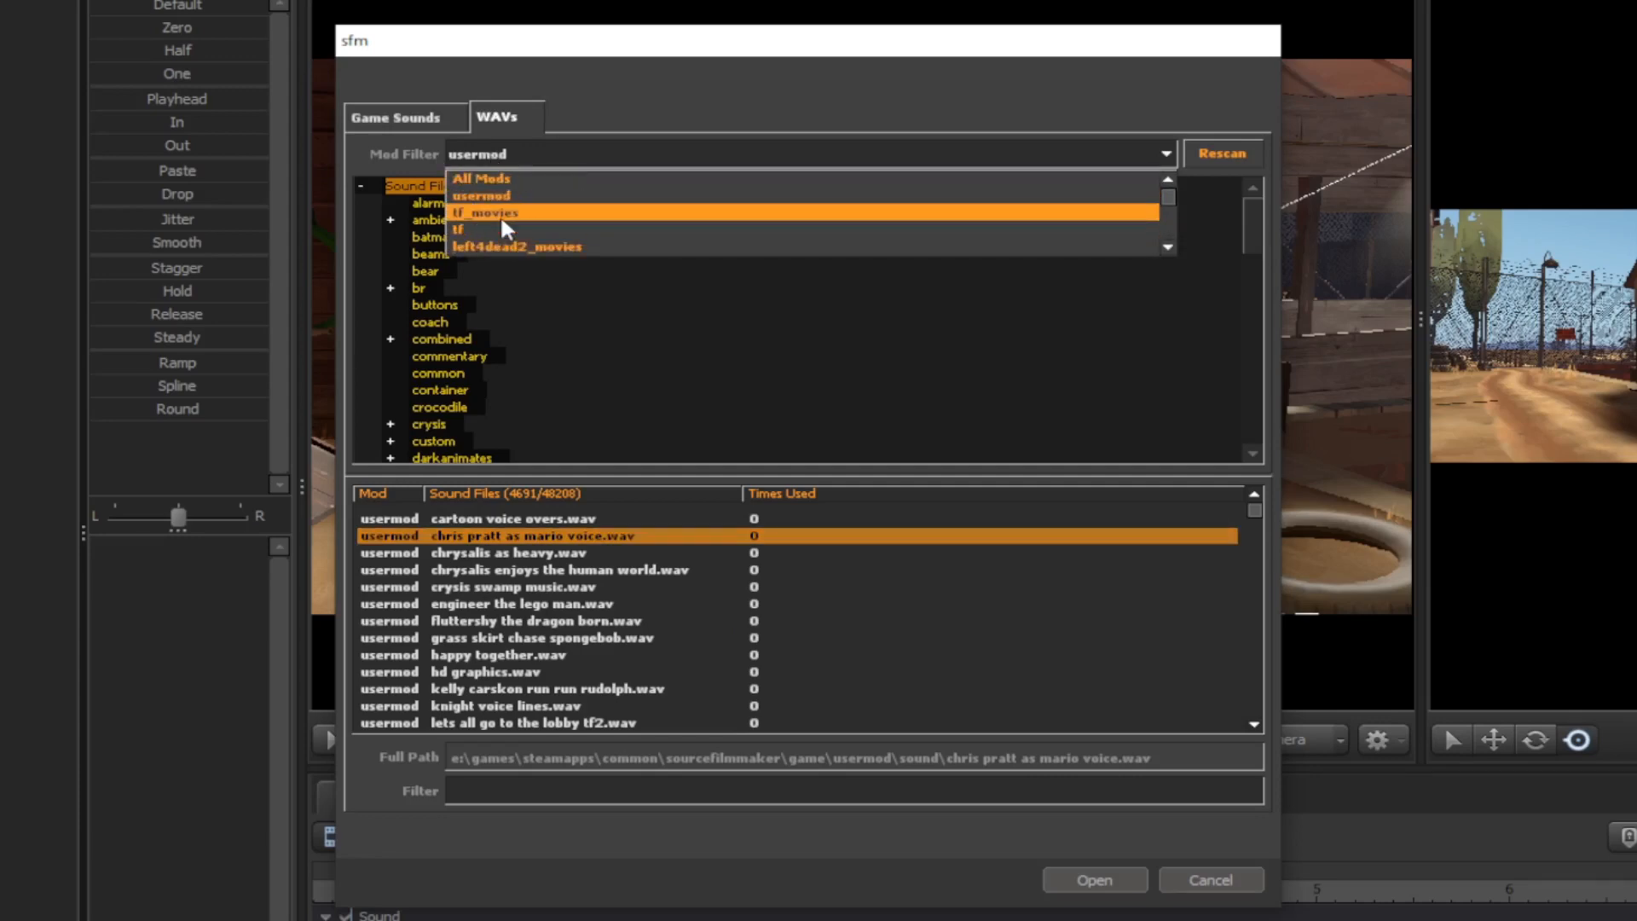
click(481, 195)
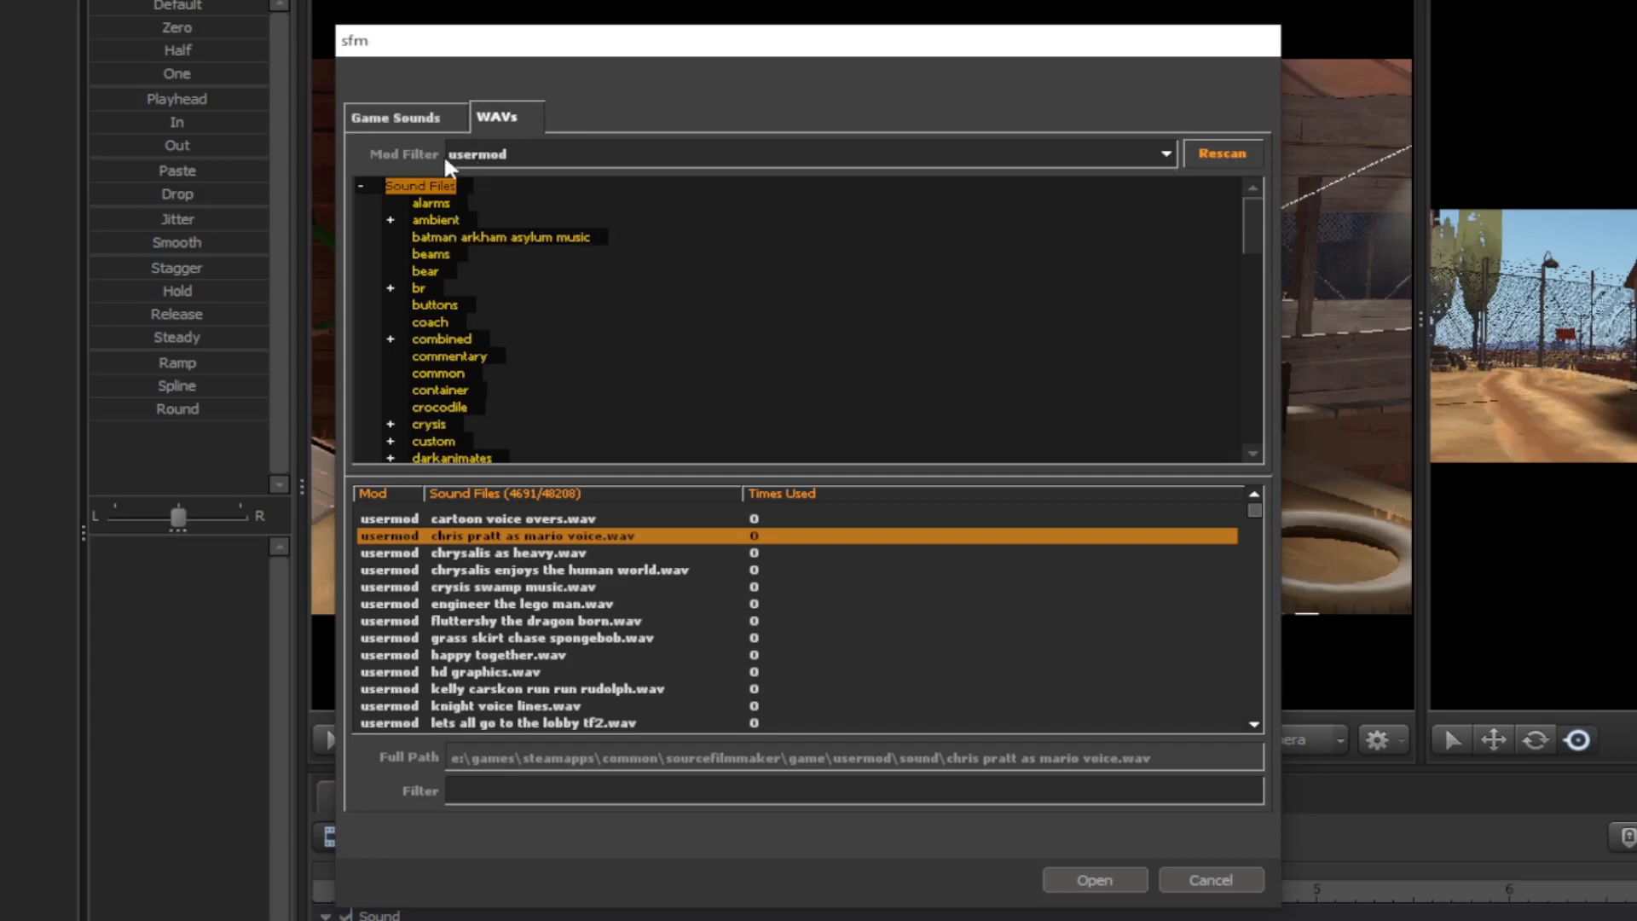
- Browse the usermod WAVs and load crysis swamp music.wav onto the track
click(511, 519)
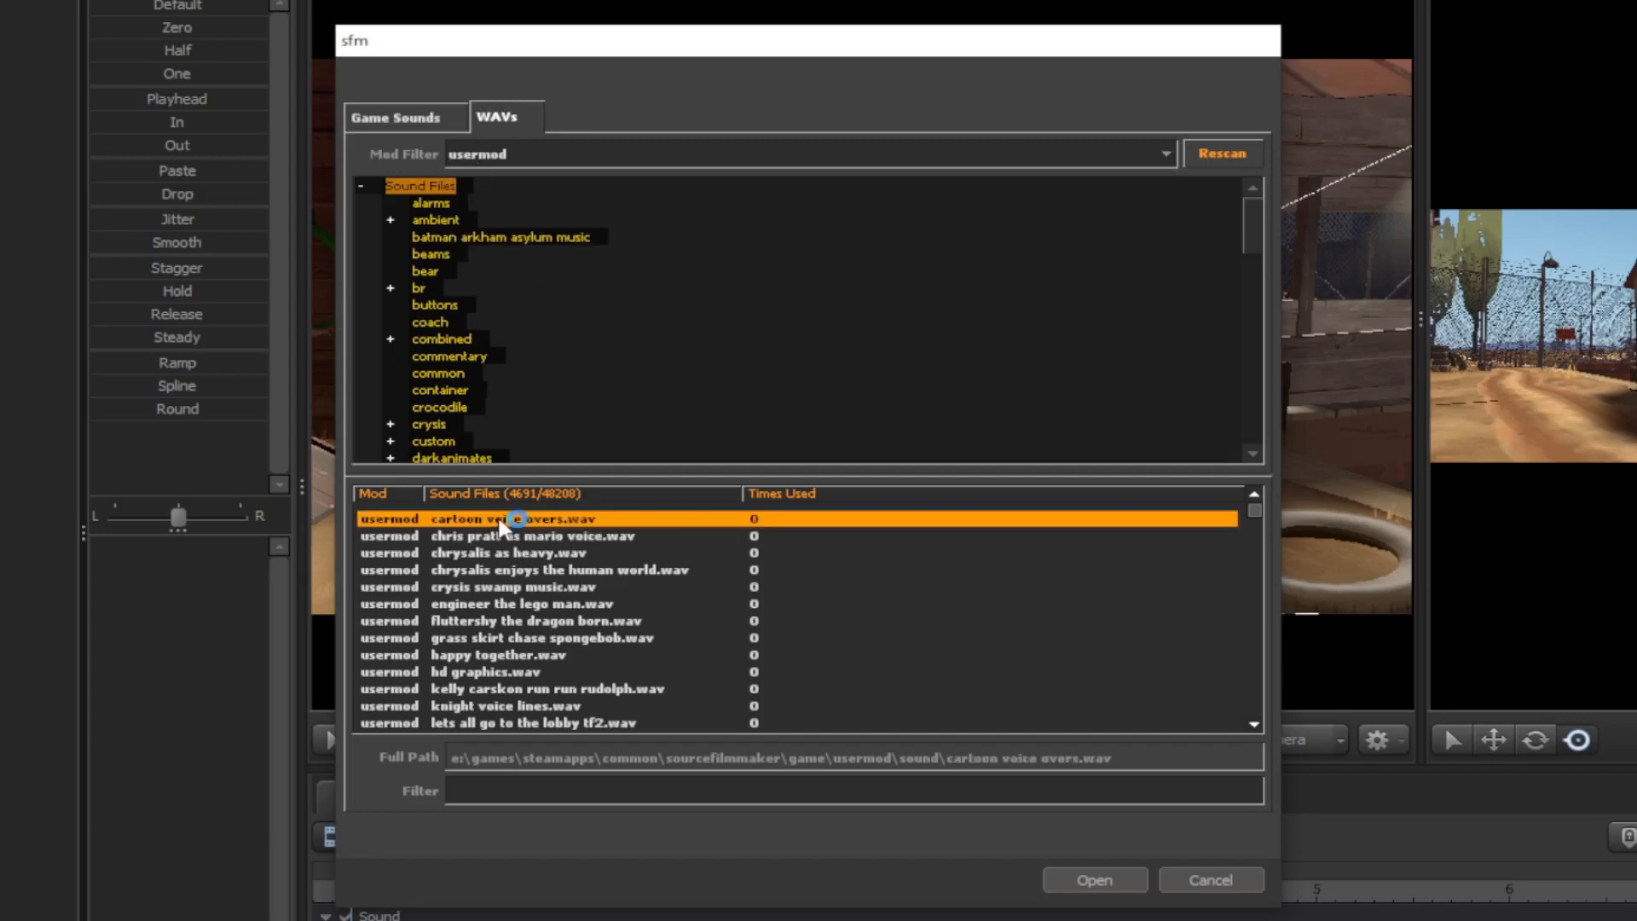
click(558, 570)
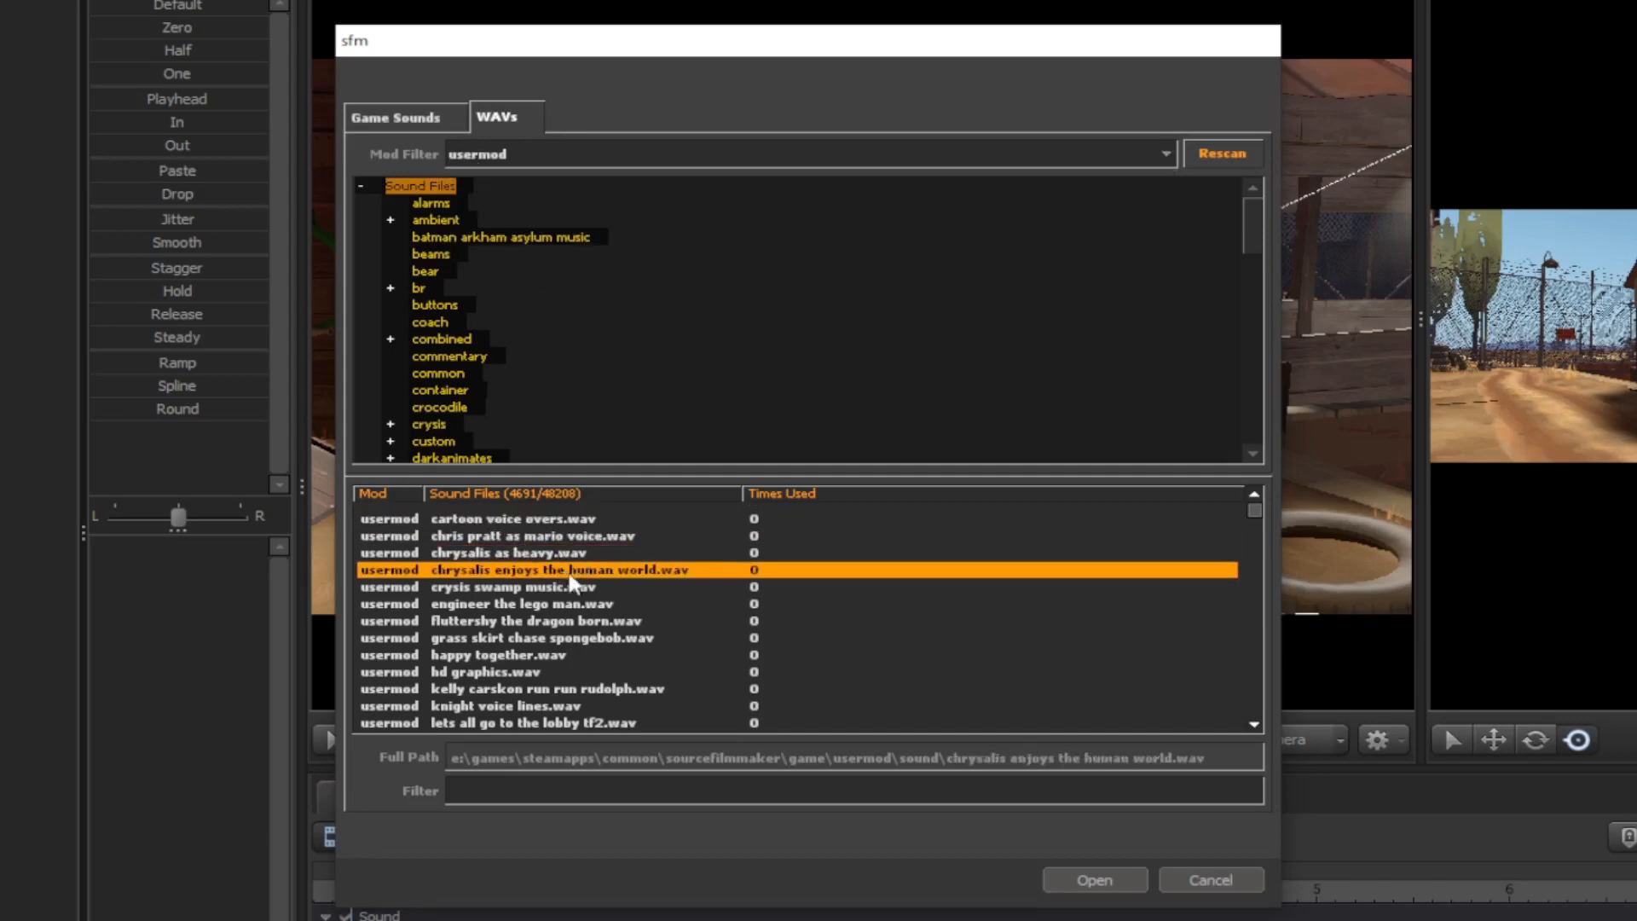
click(543, 620)
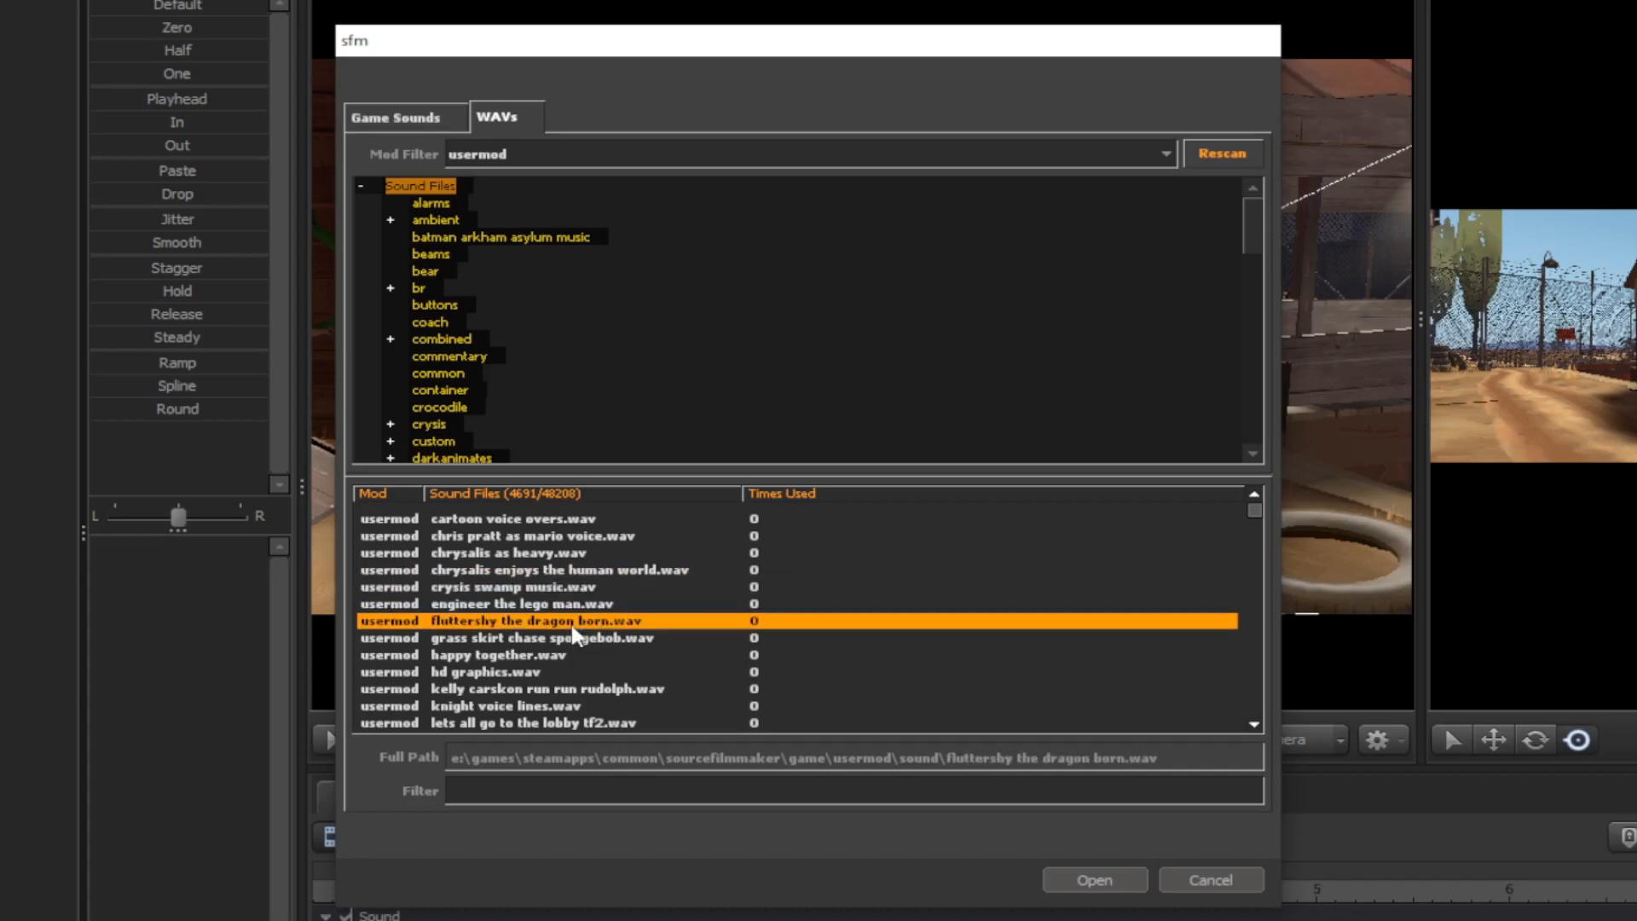
click(498, 655)
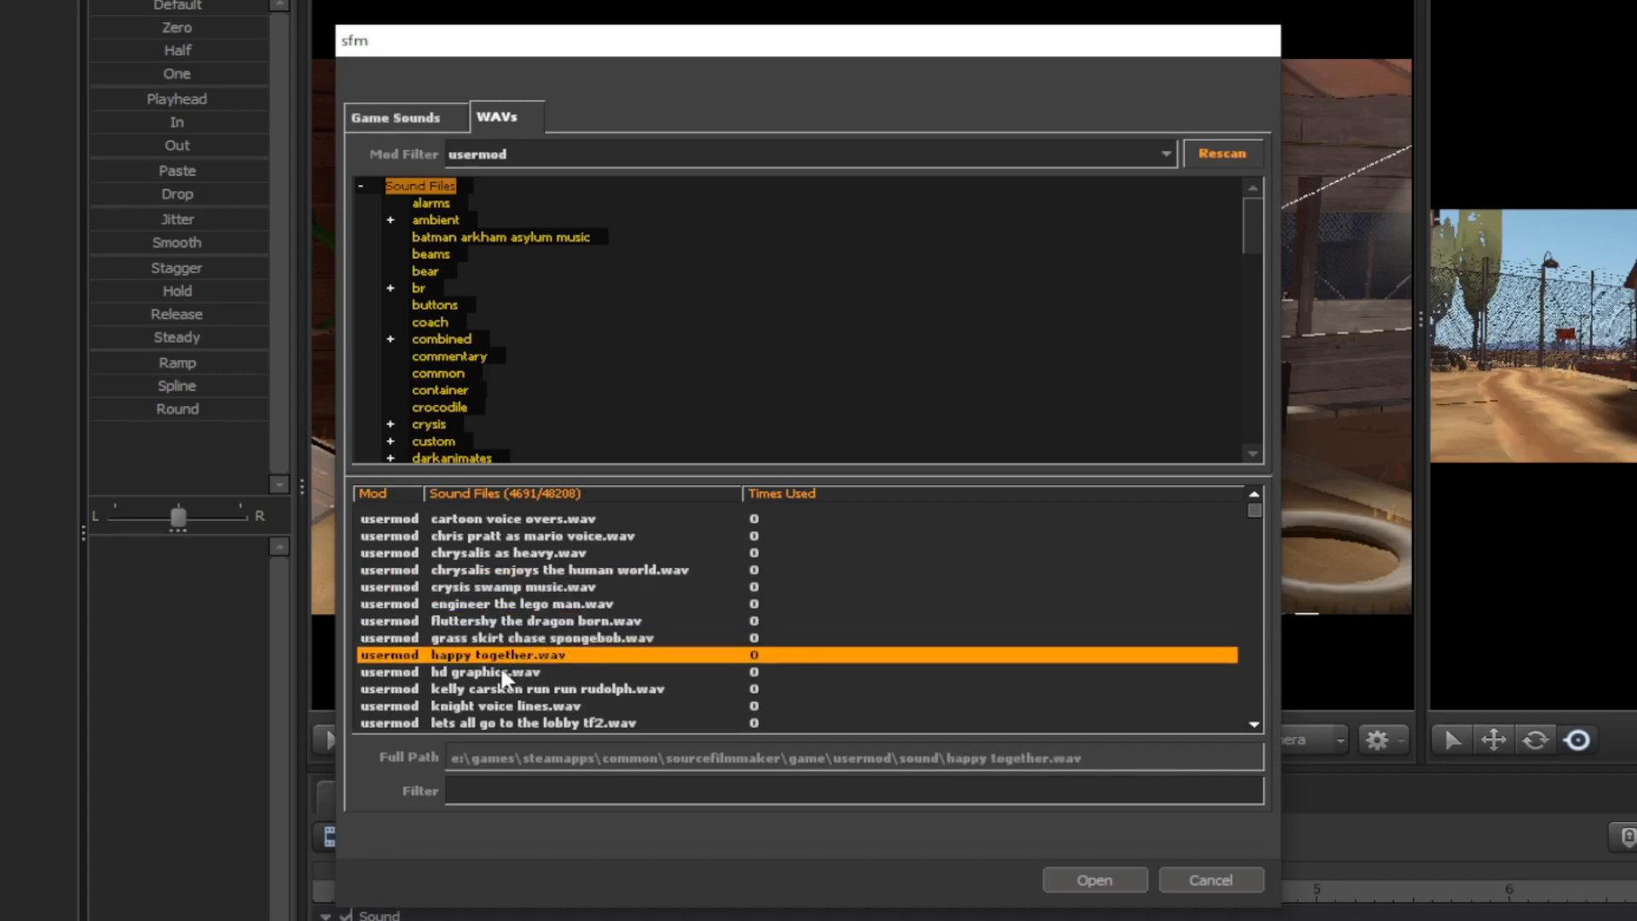
click(512, 586)
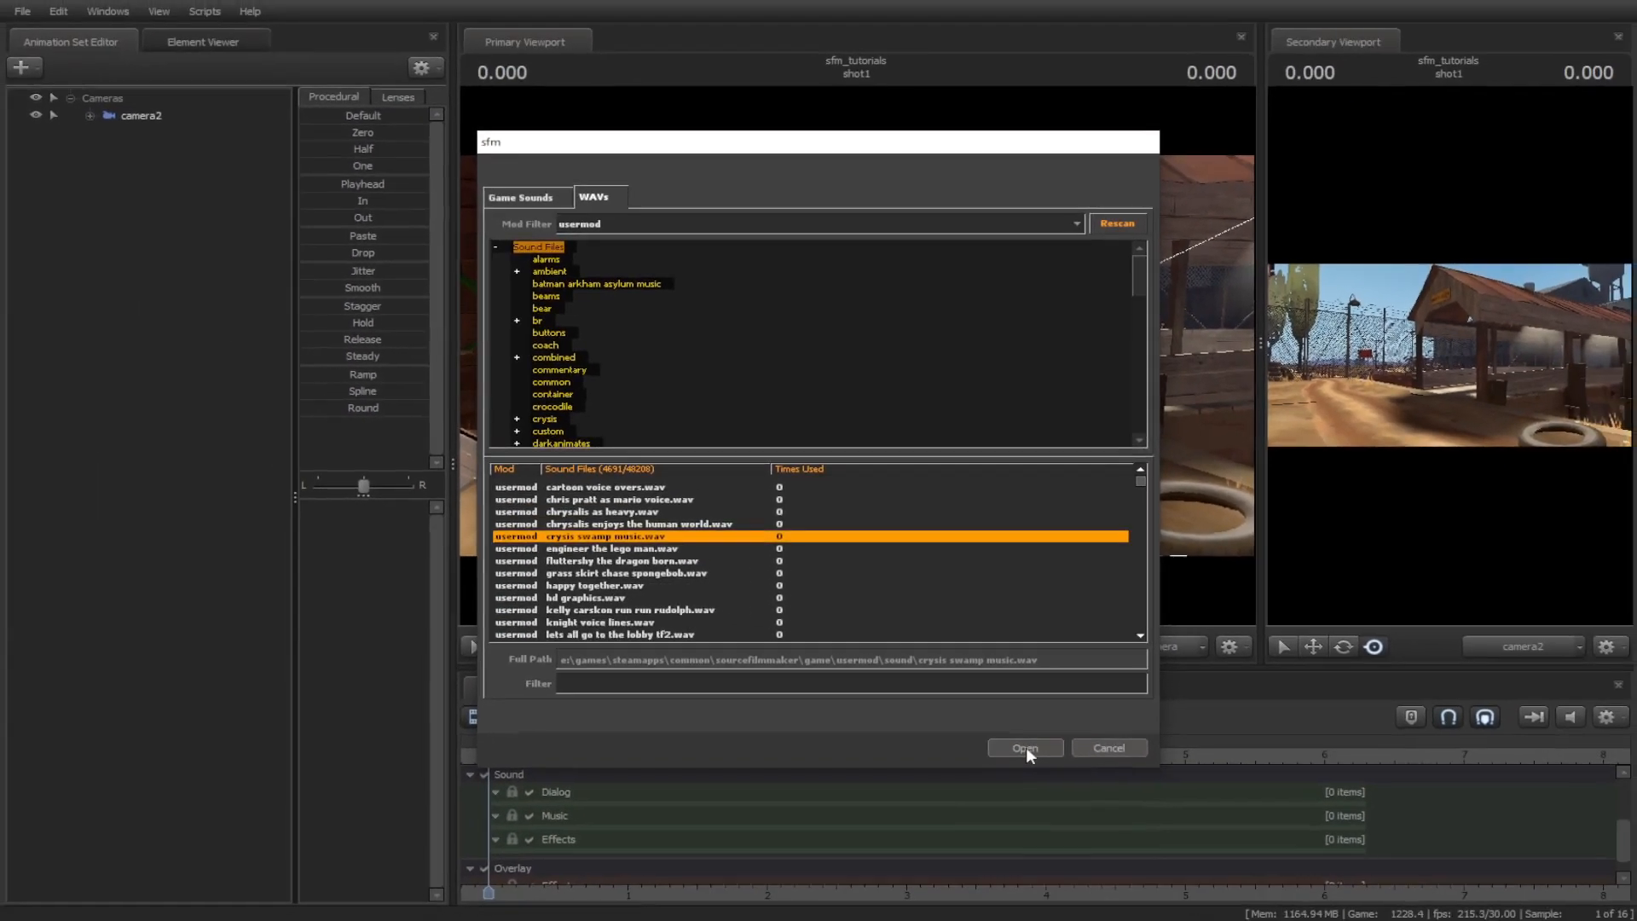
click(628, 609)
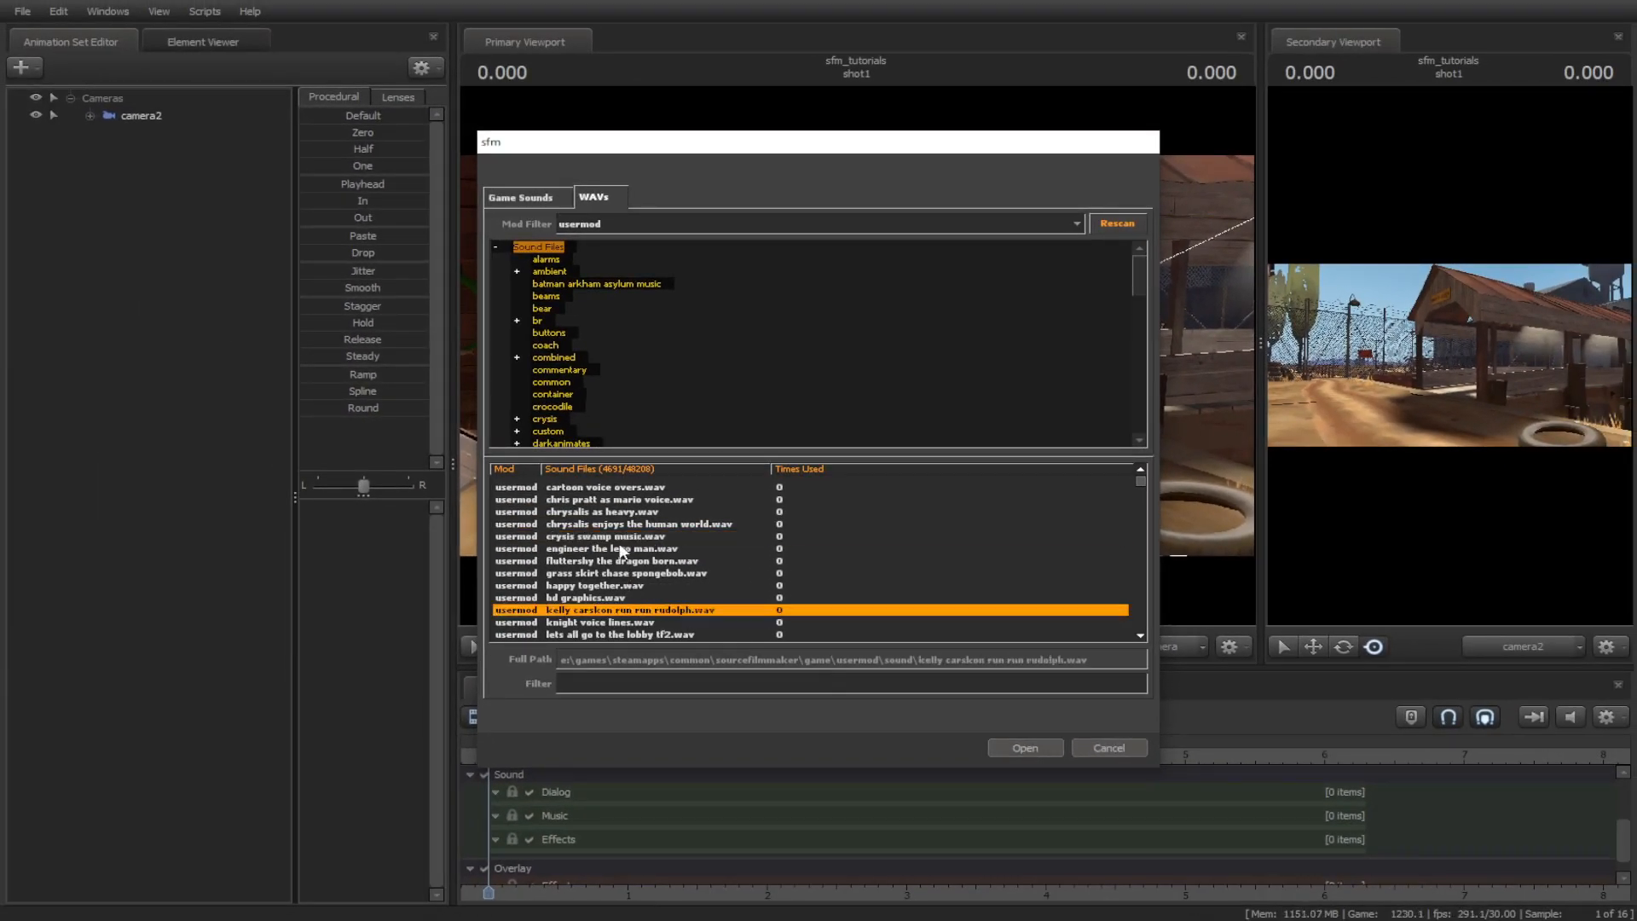
click(616, 535)
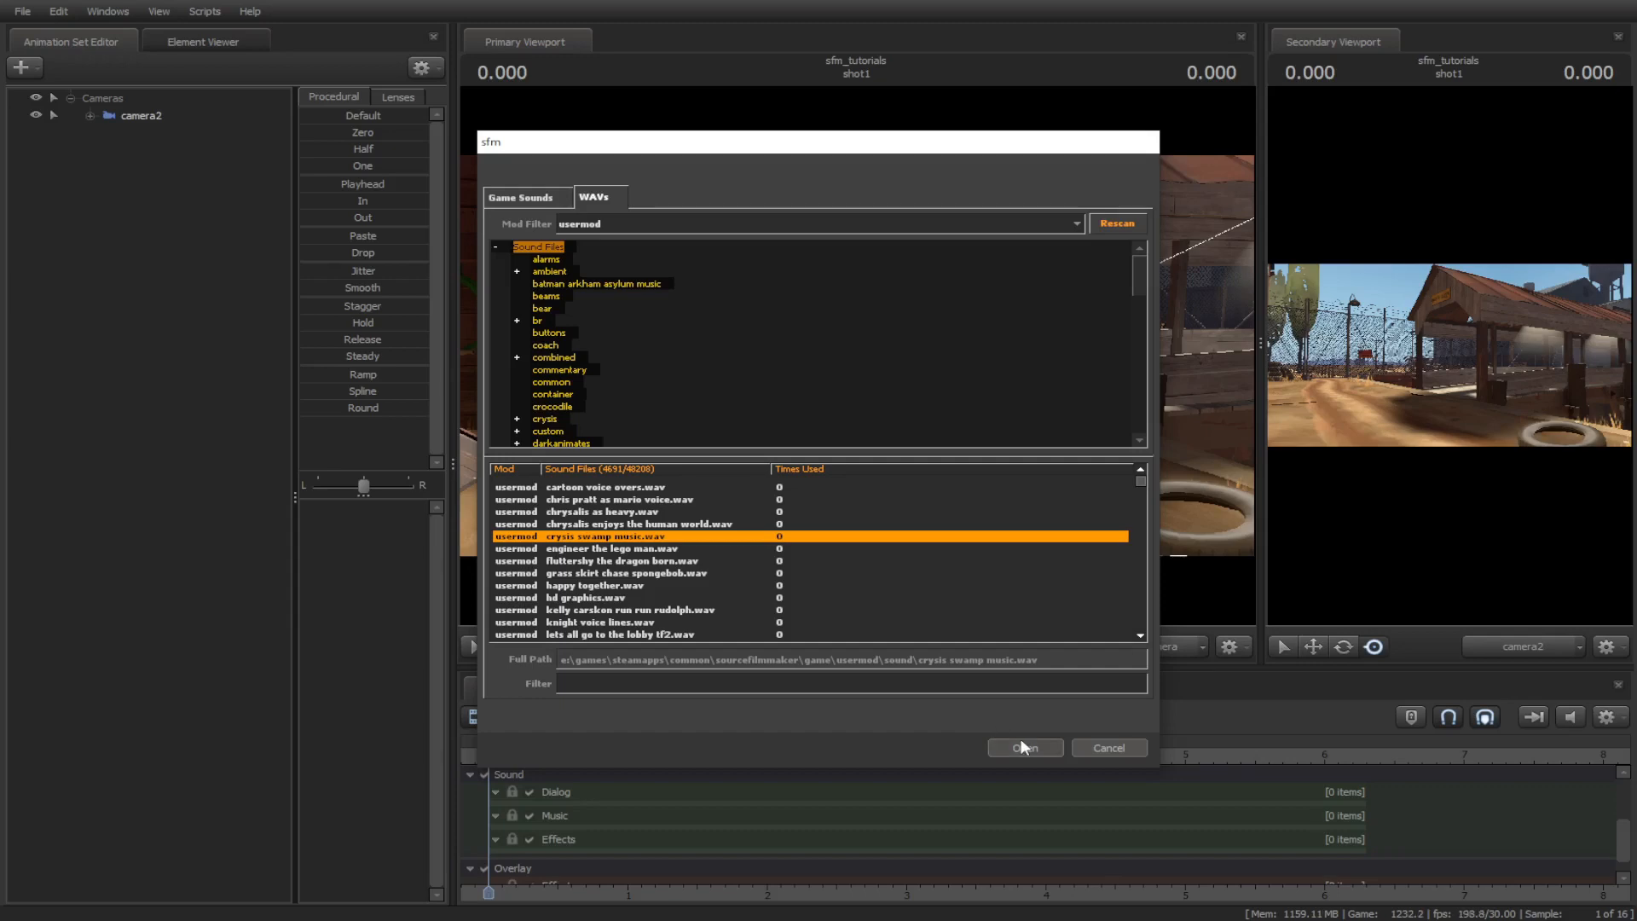
click(1023, 748)
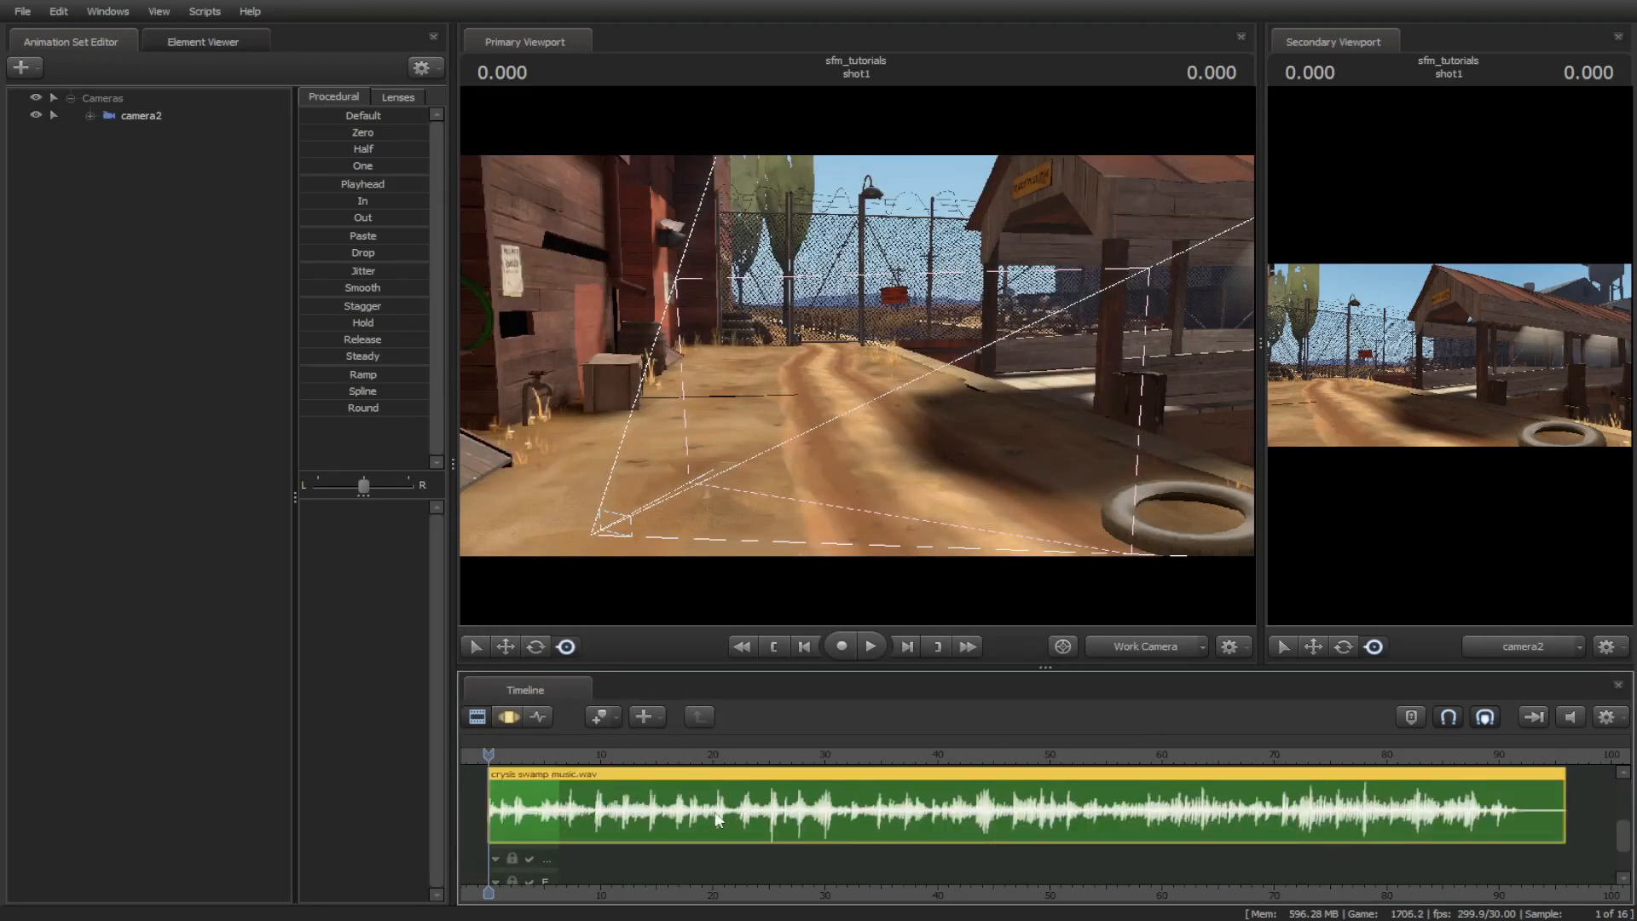
click(711, 804)
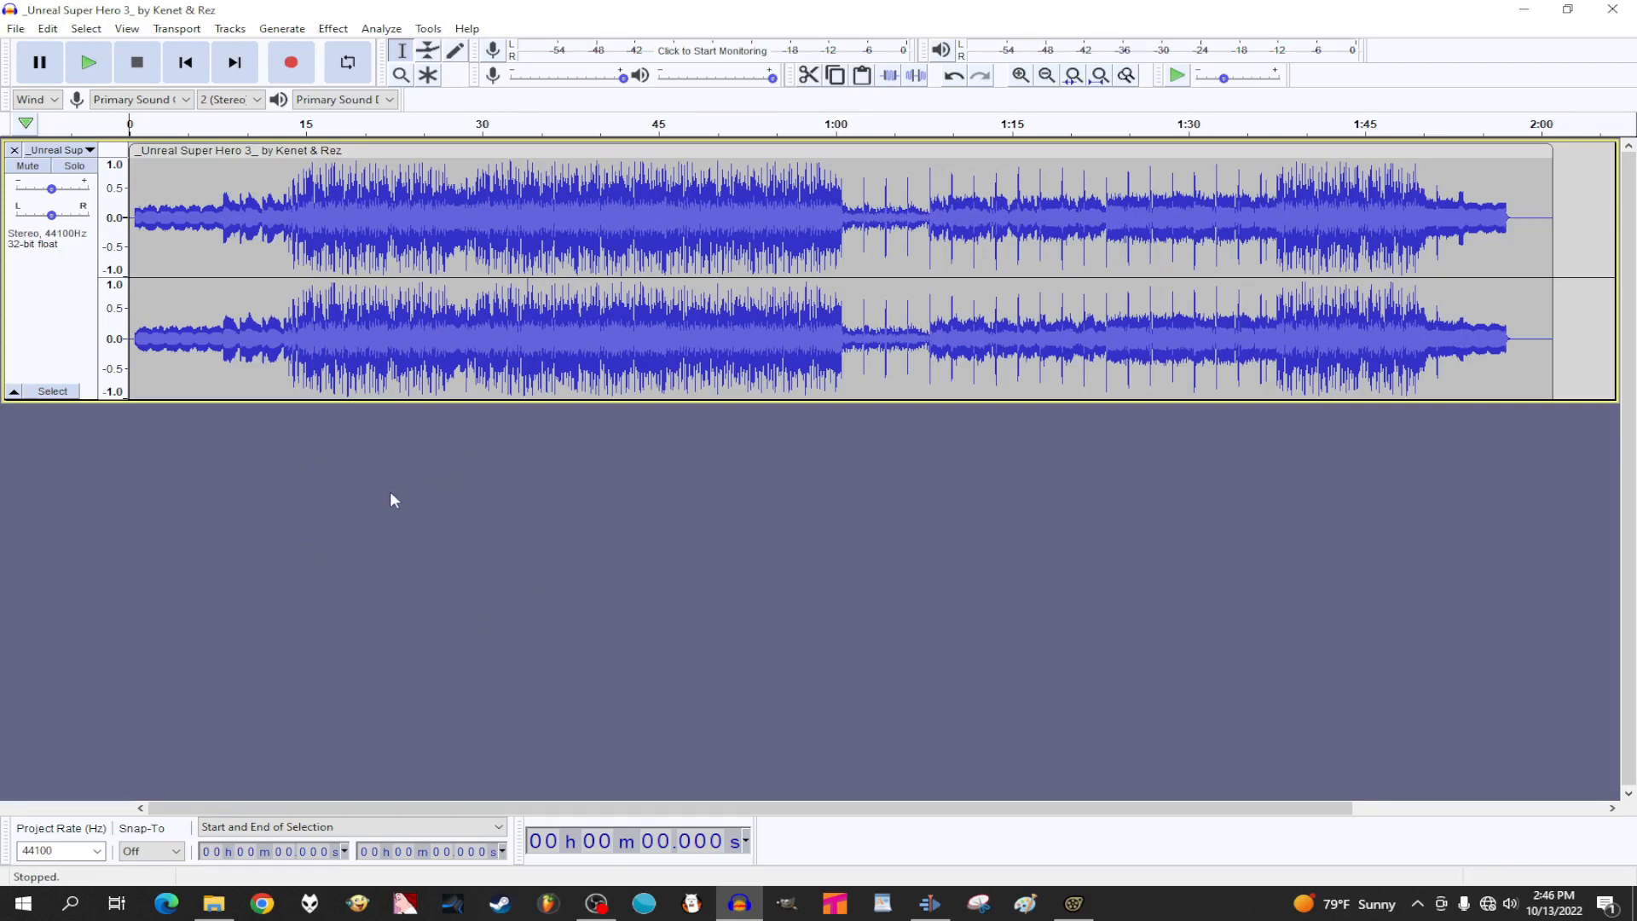
mouse_move(348, 494)
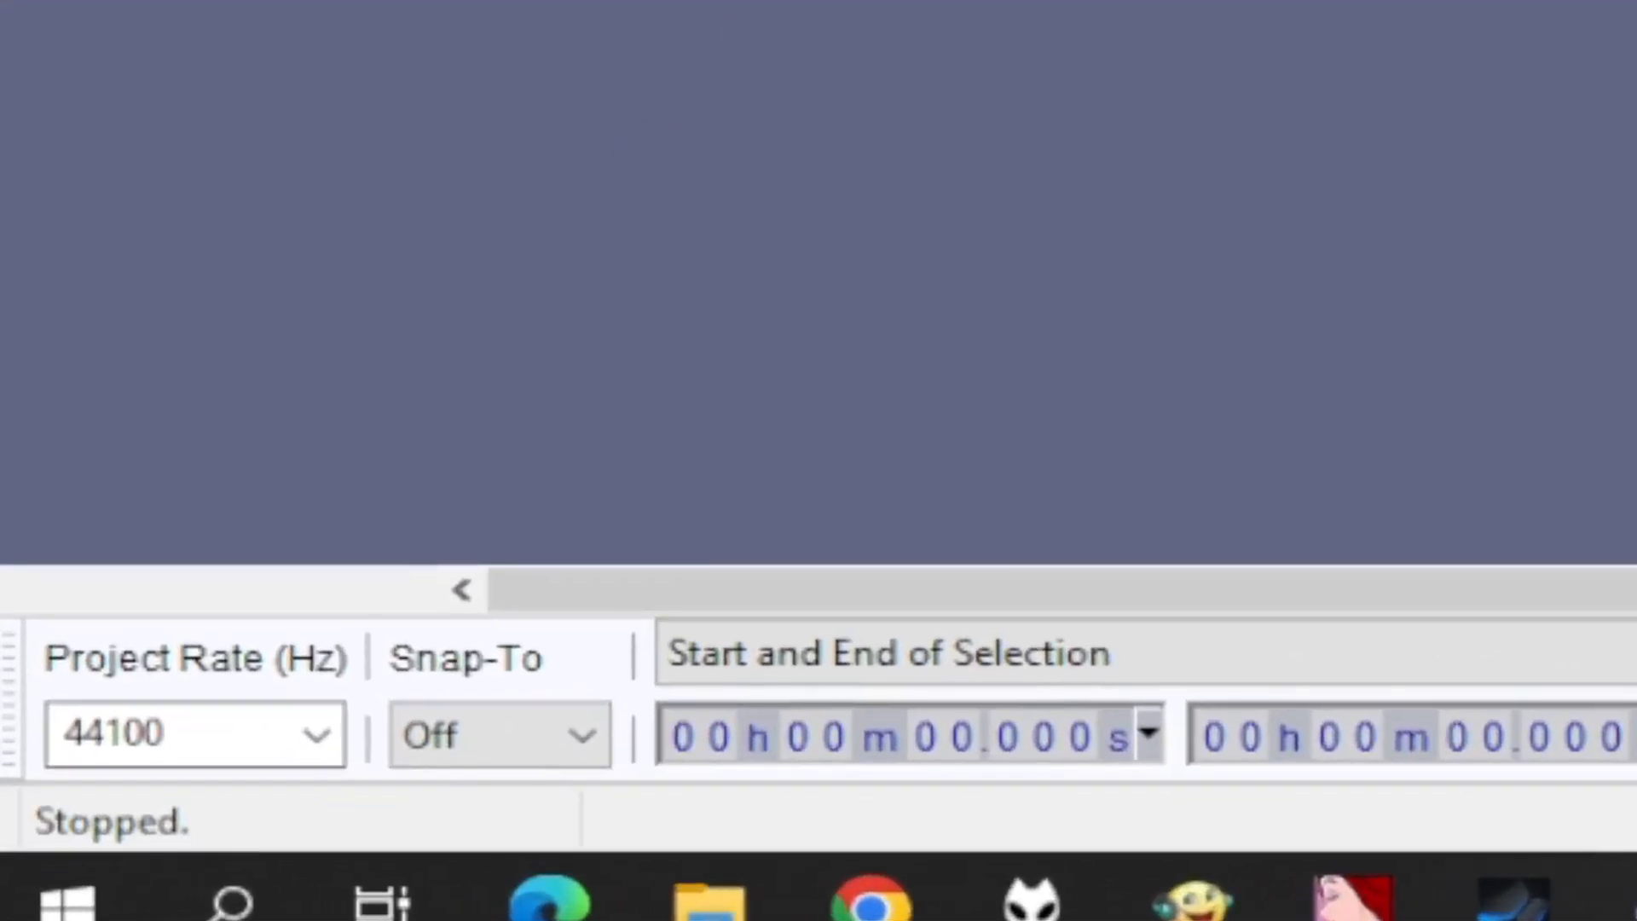
- Set the song track's Format to 16-bit PCM from its track dropdown menu
click(316, 734)
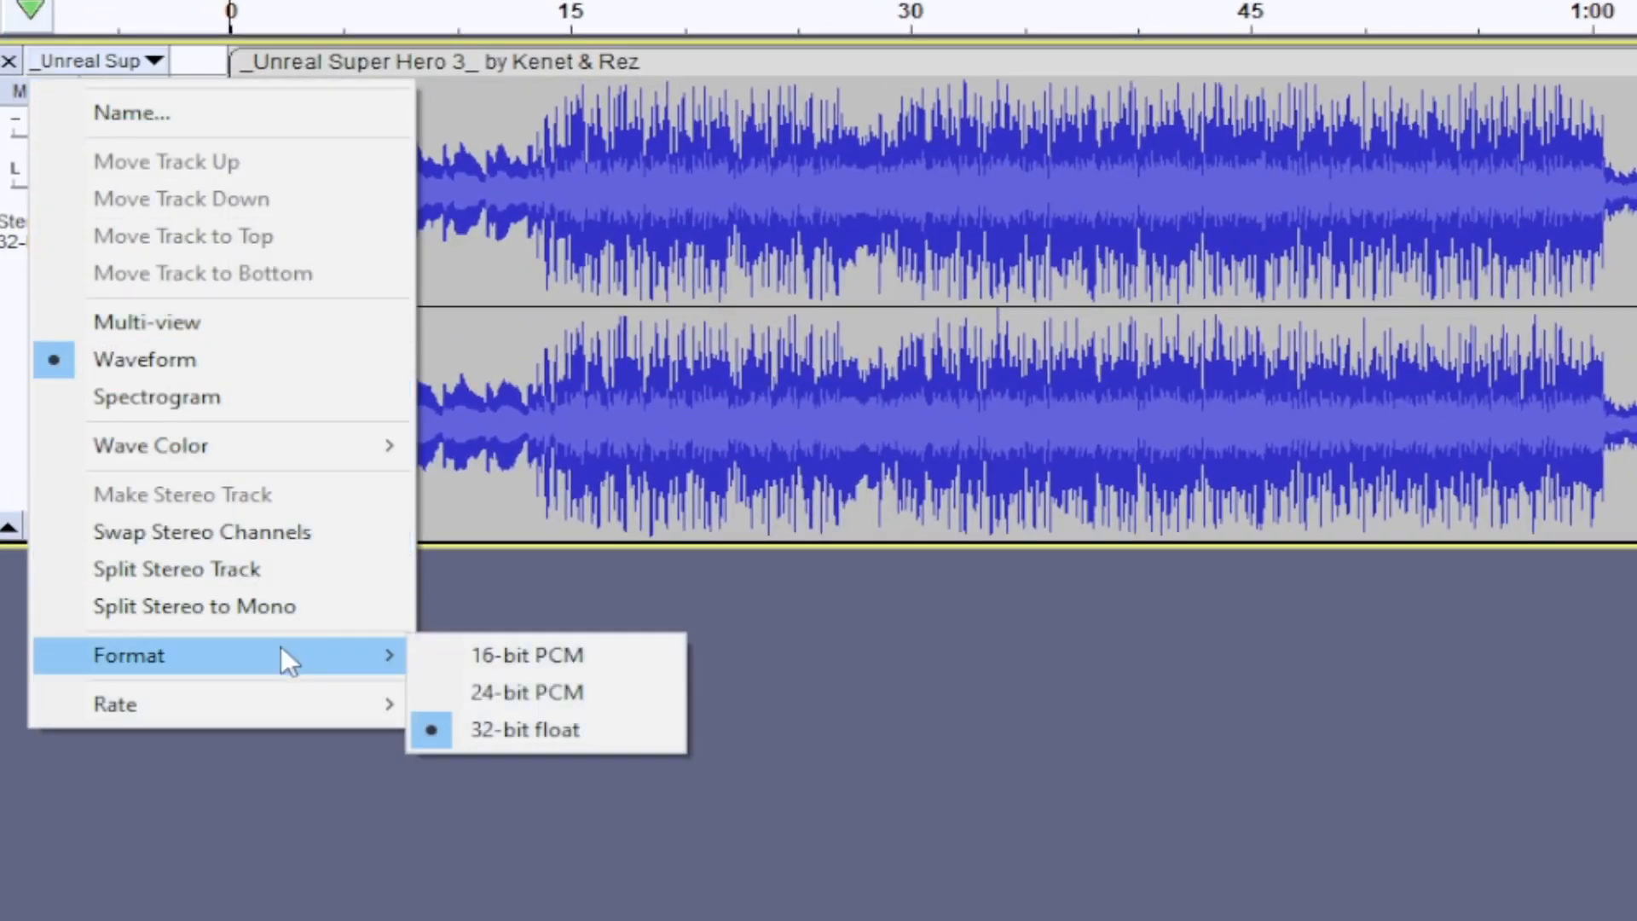
mouse_move(526, 655)
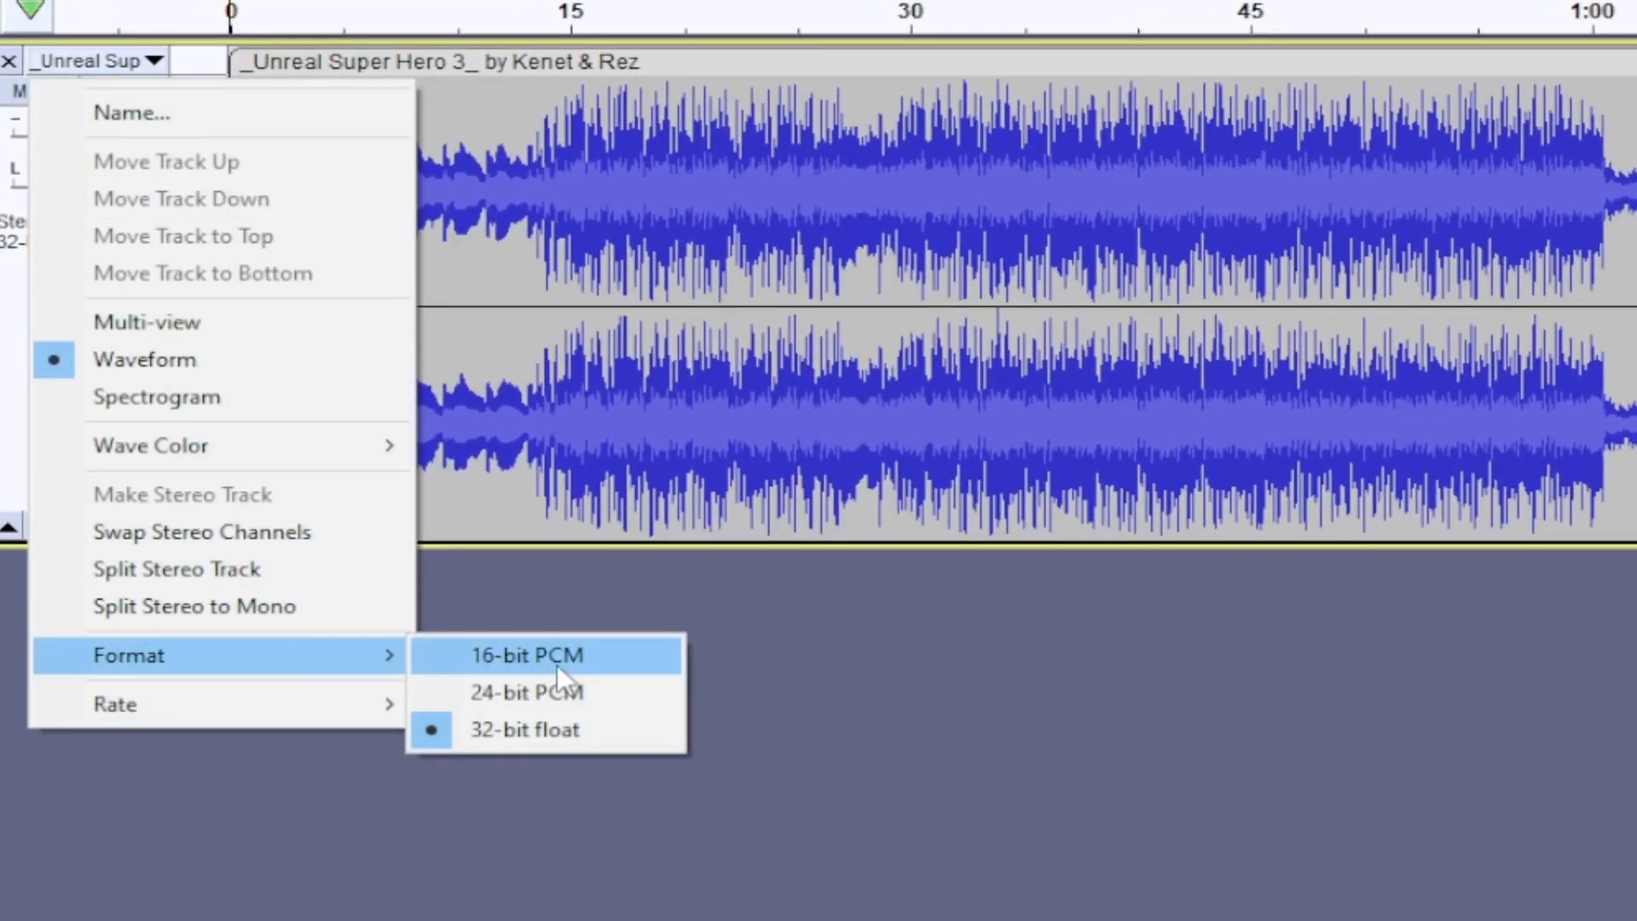
mouse_move(527, 673)
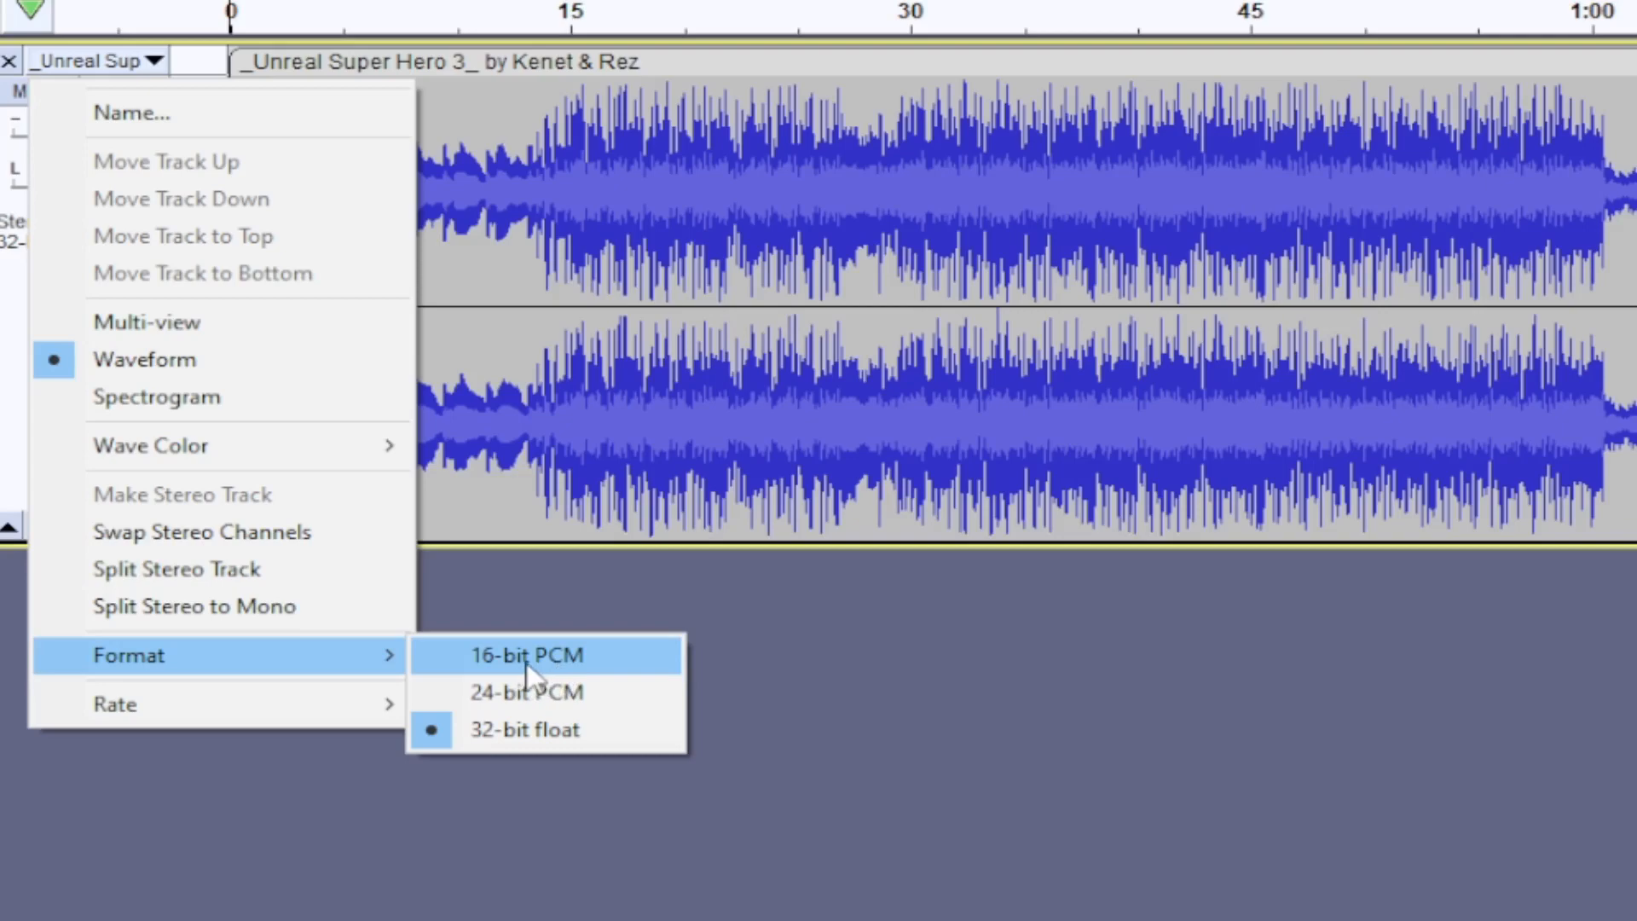
click(526, 654)
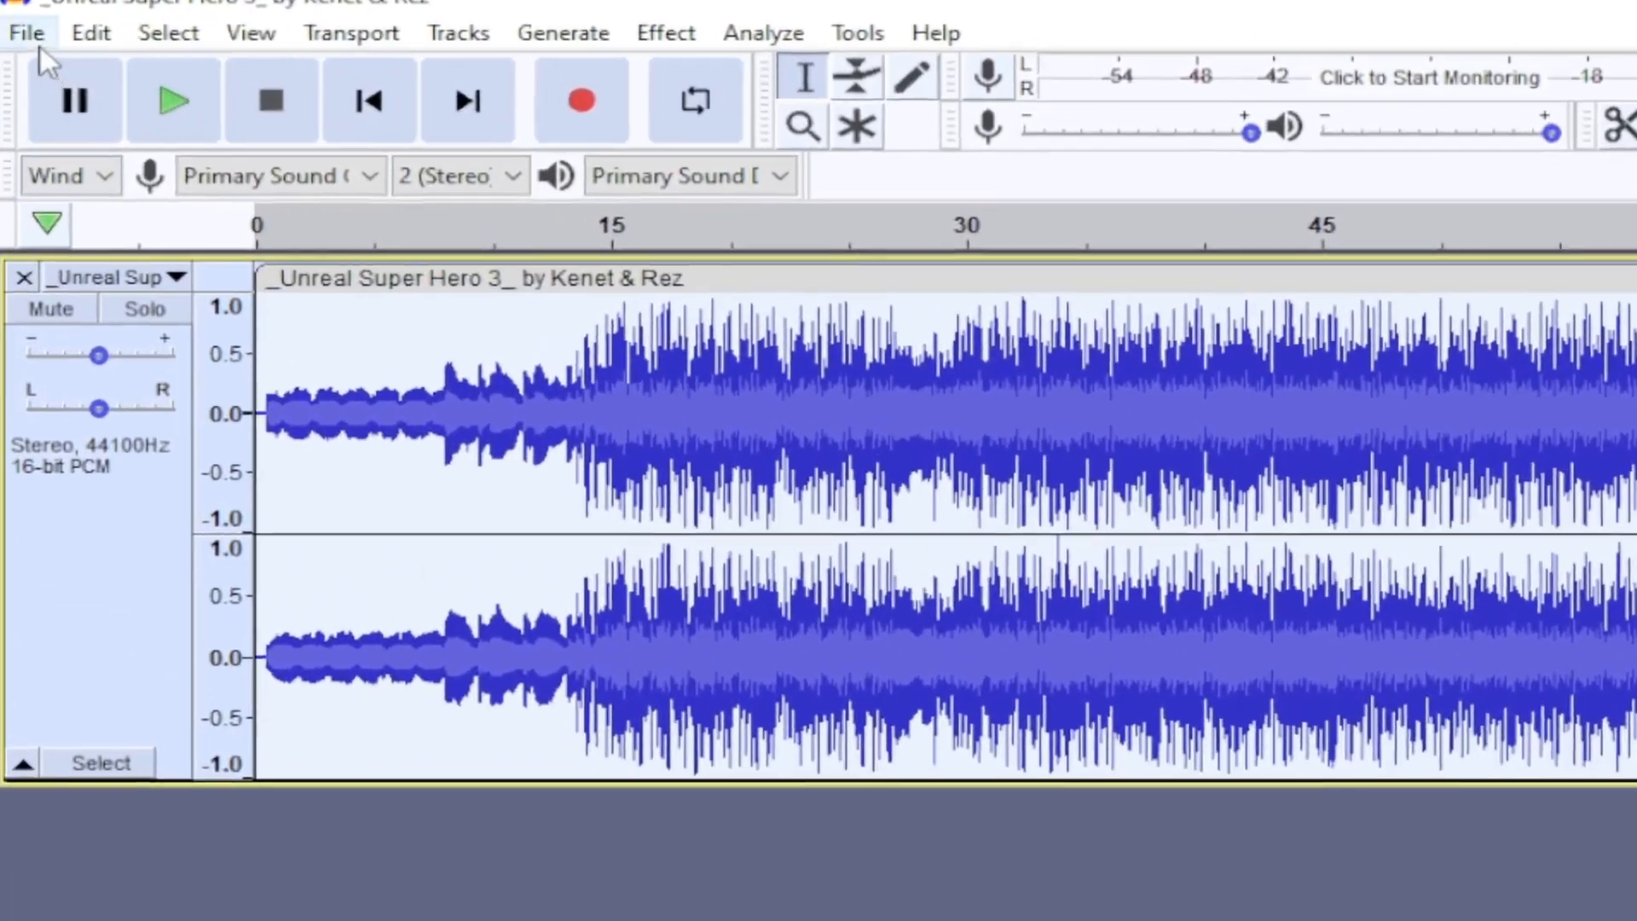
- Export the song as WAV into Games\steamapps\common\SourceFilmmaker\game\usermod\sound
click(27, 32)
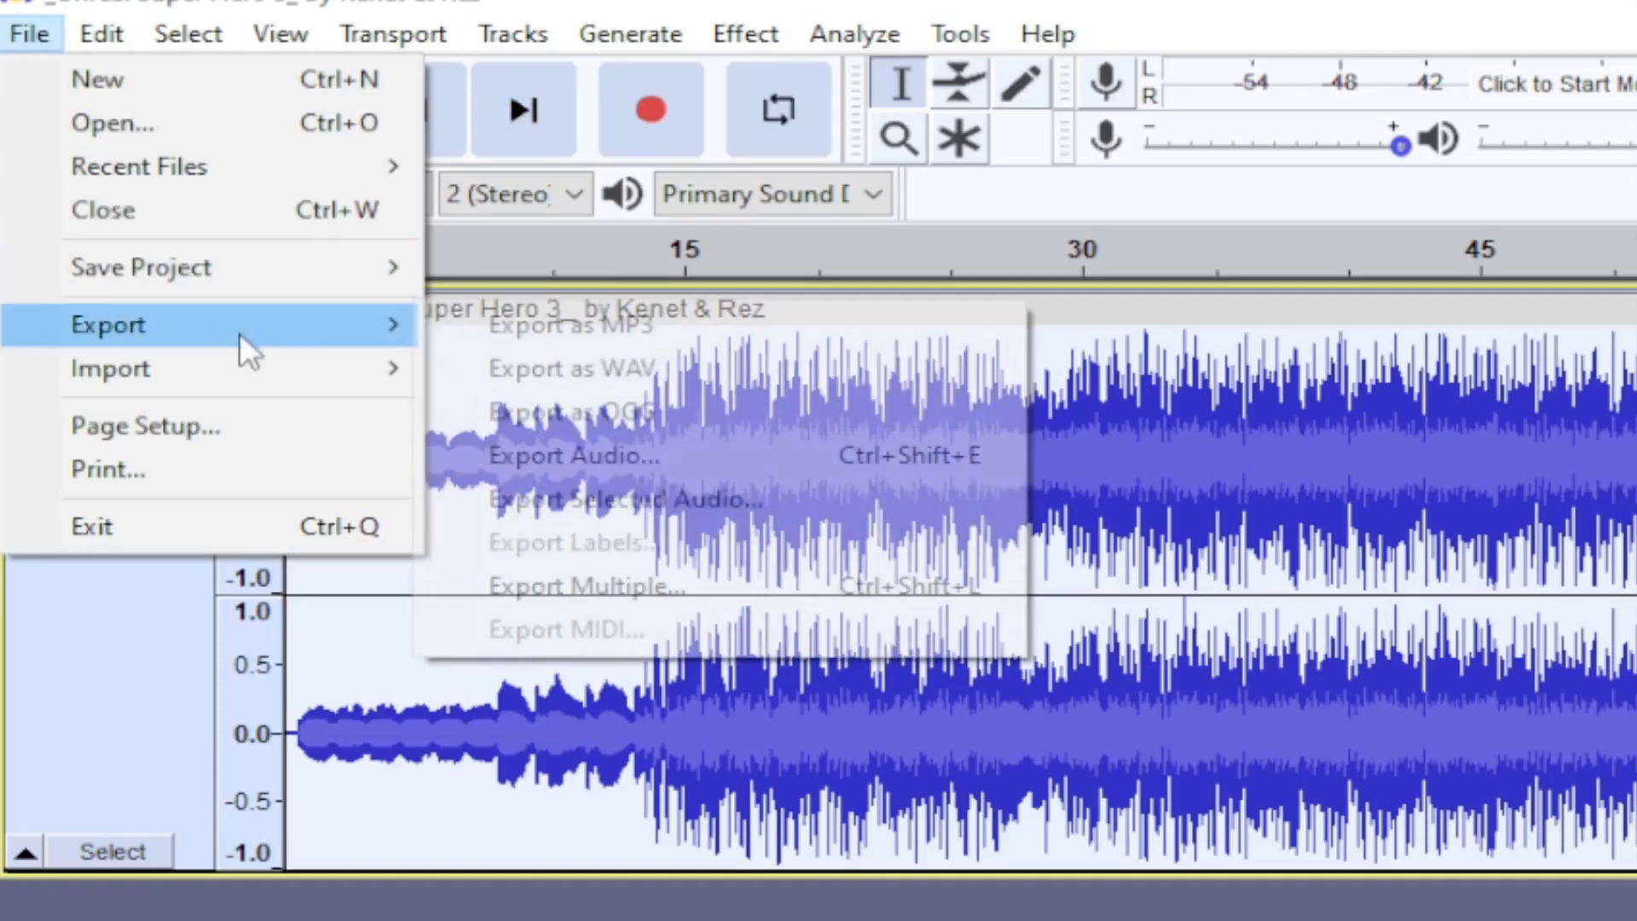
mouse_move(550, 377)
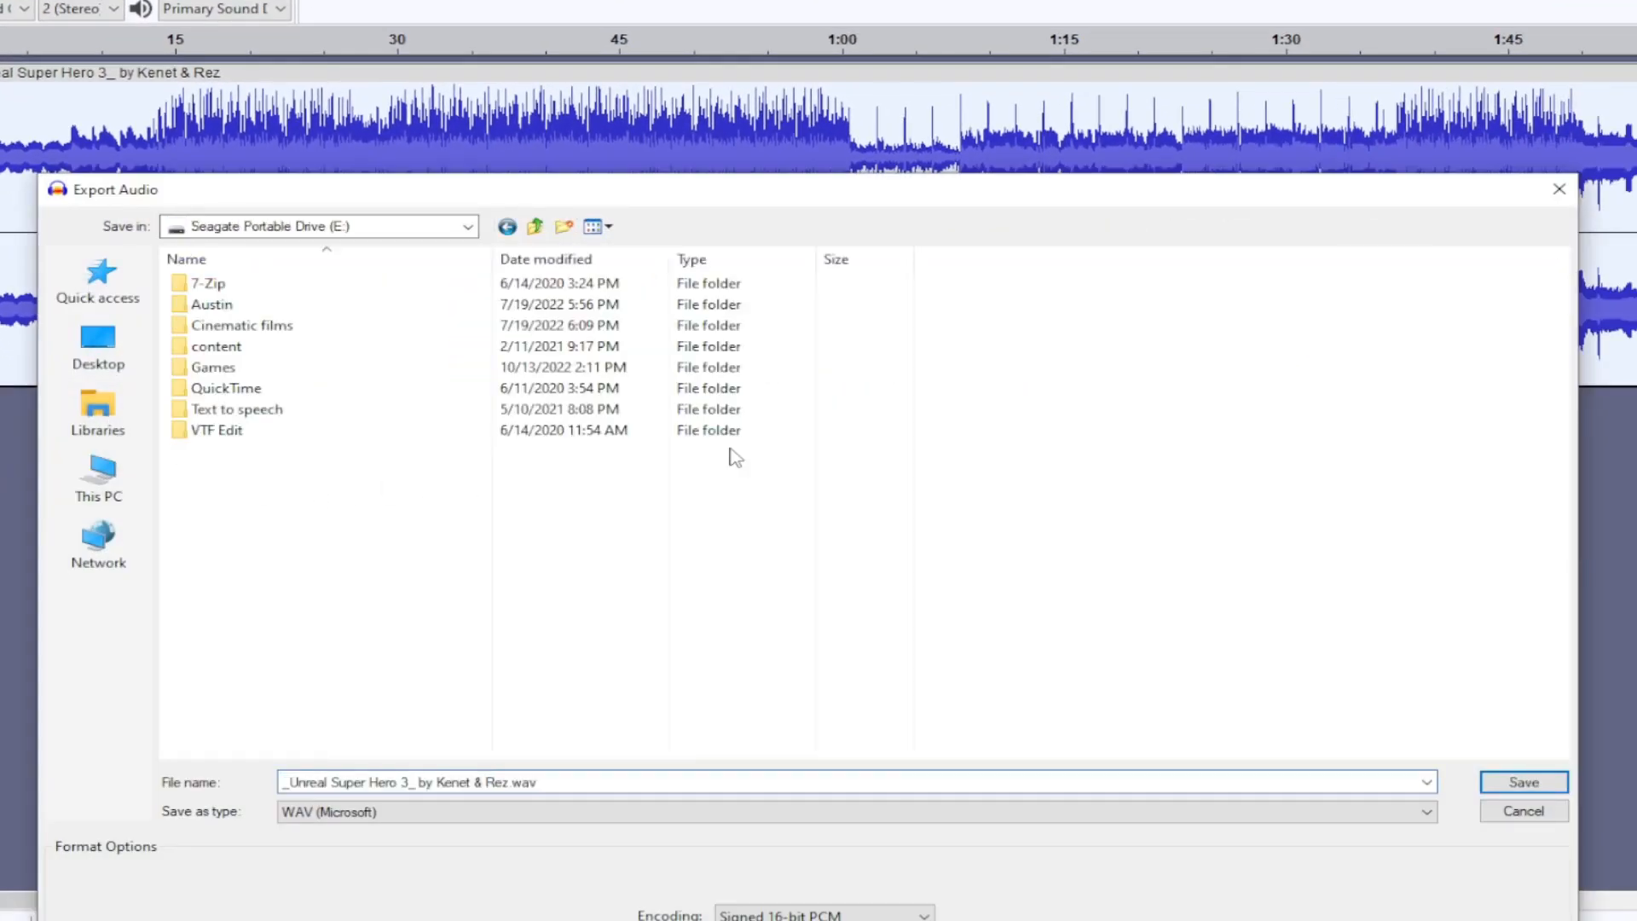
click(212, 367)
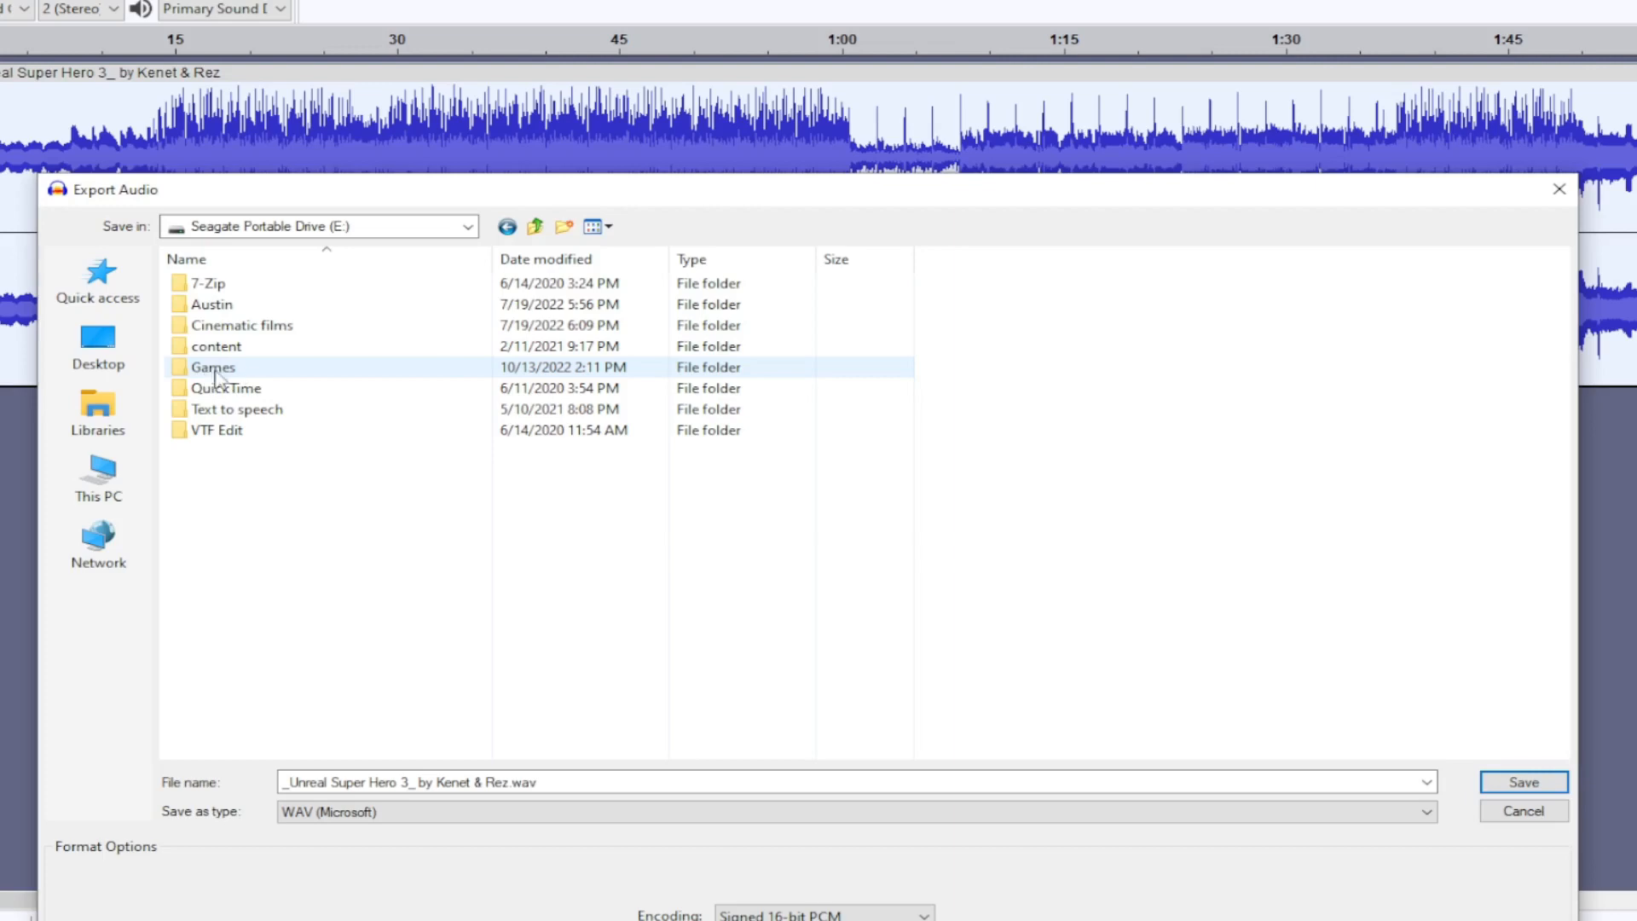
double_click(212, 367)
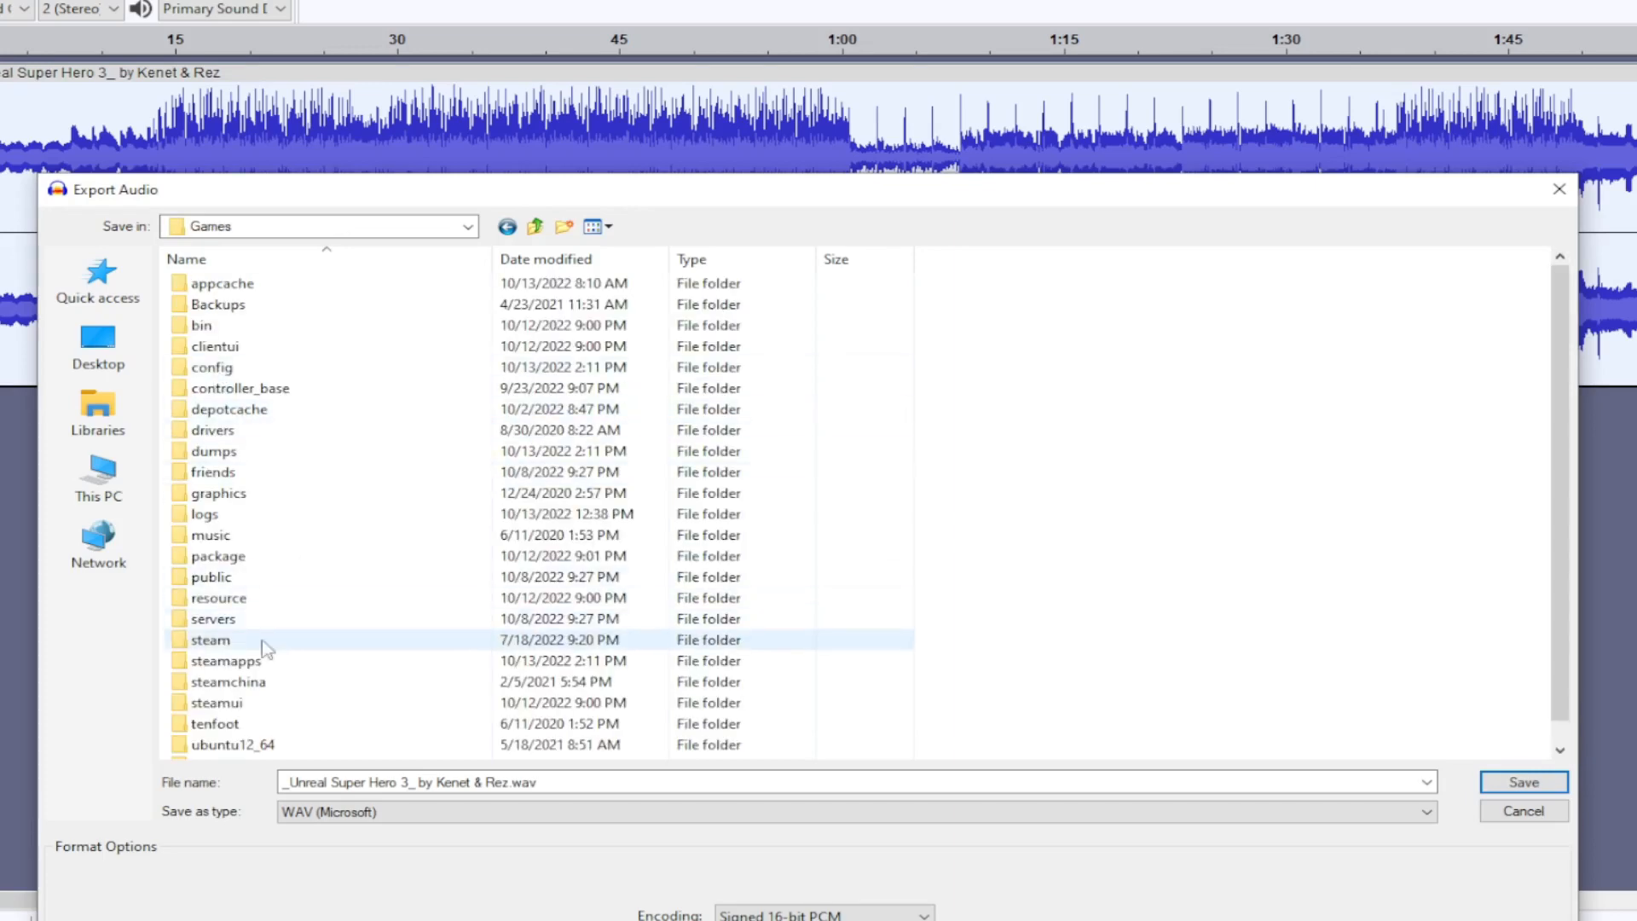
double_click(224, 660)
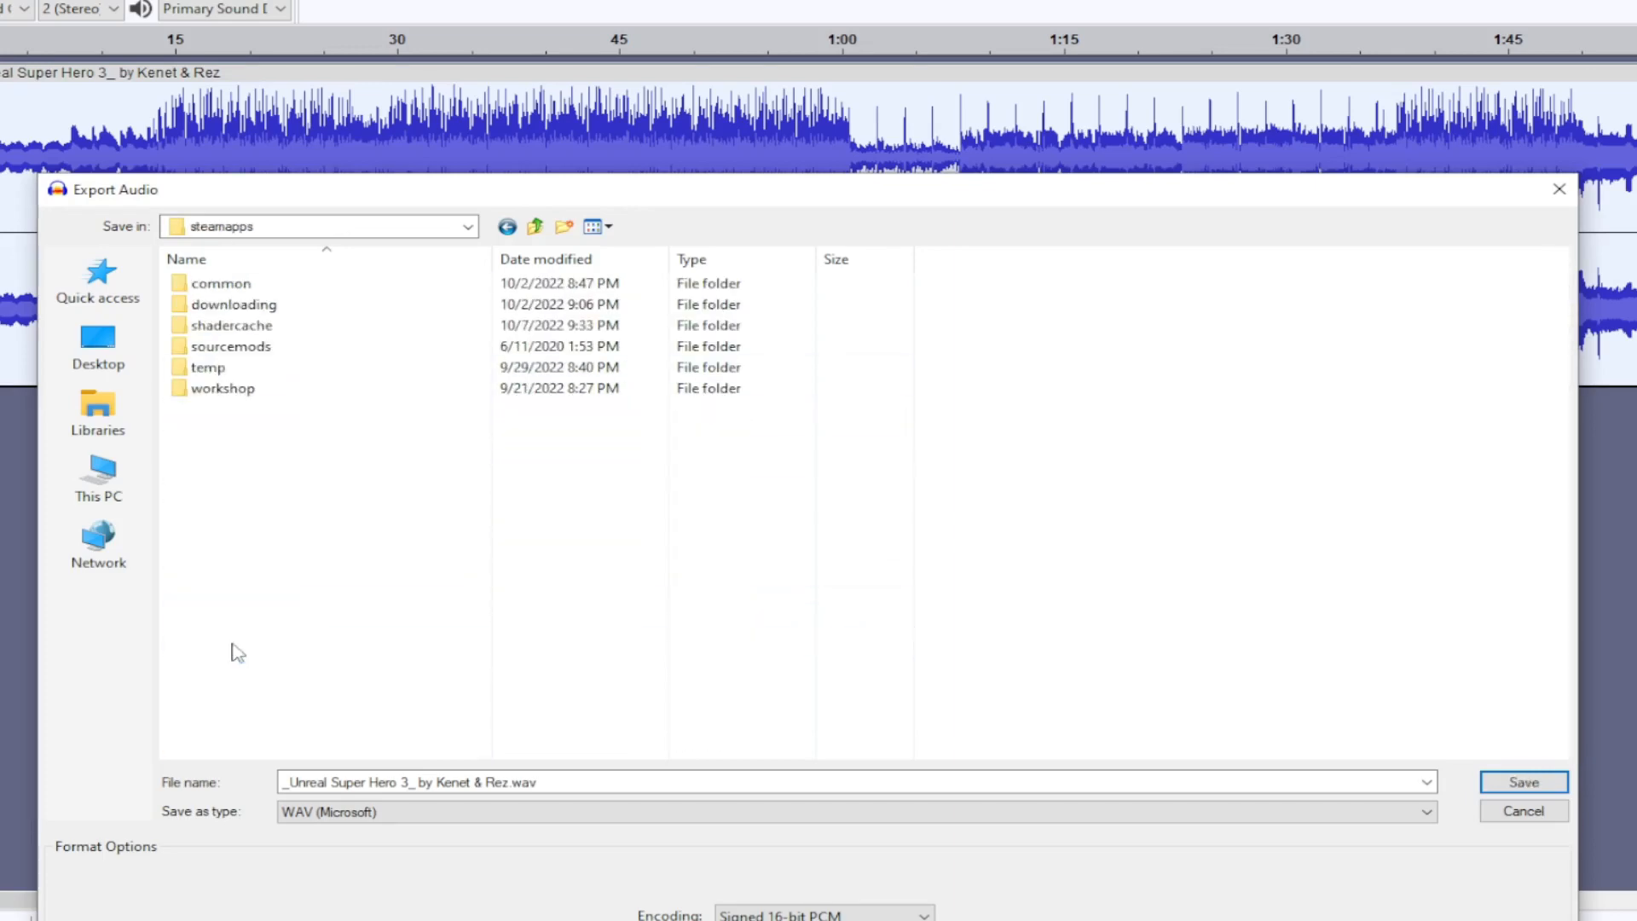
click(220, 283)
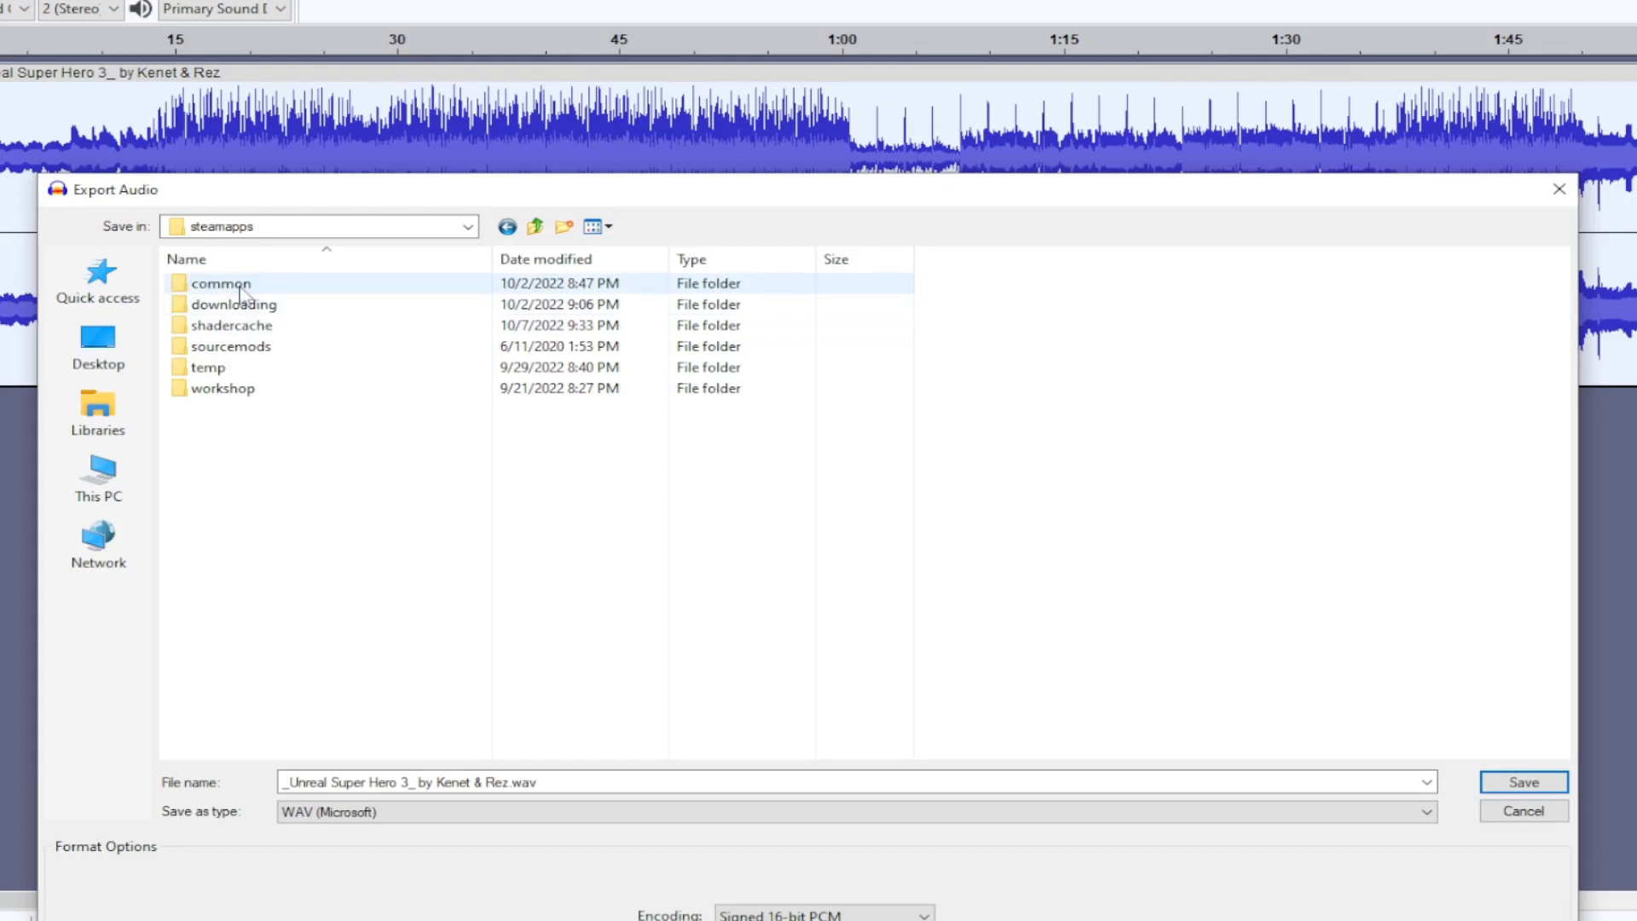
double_click(220, 284)
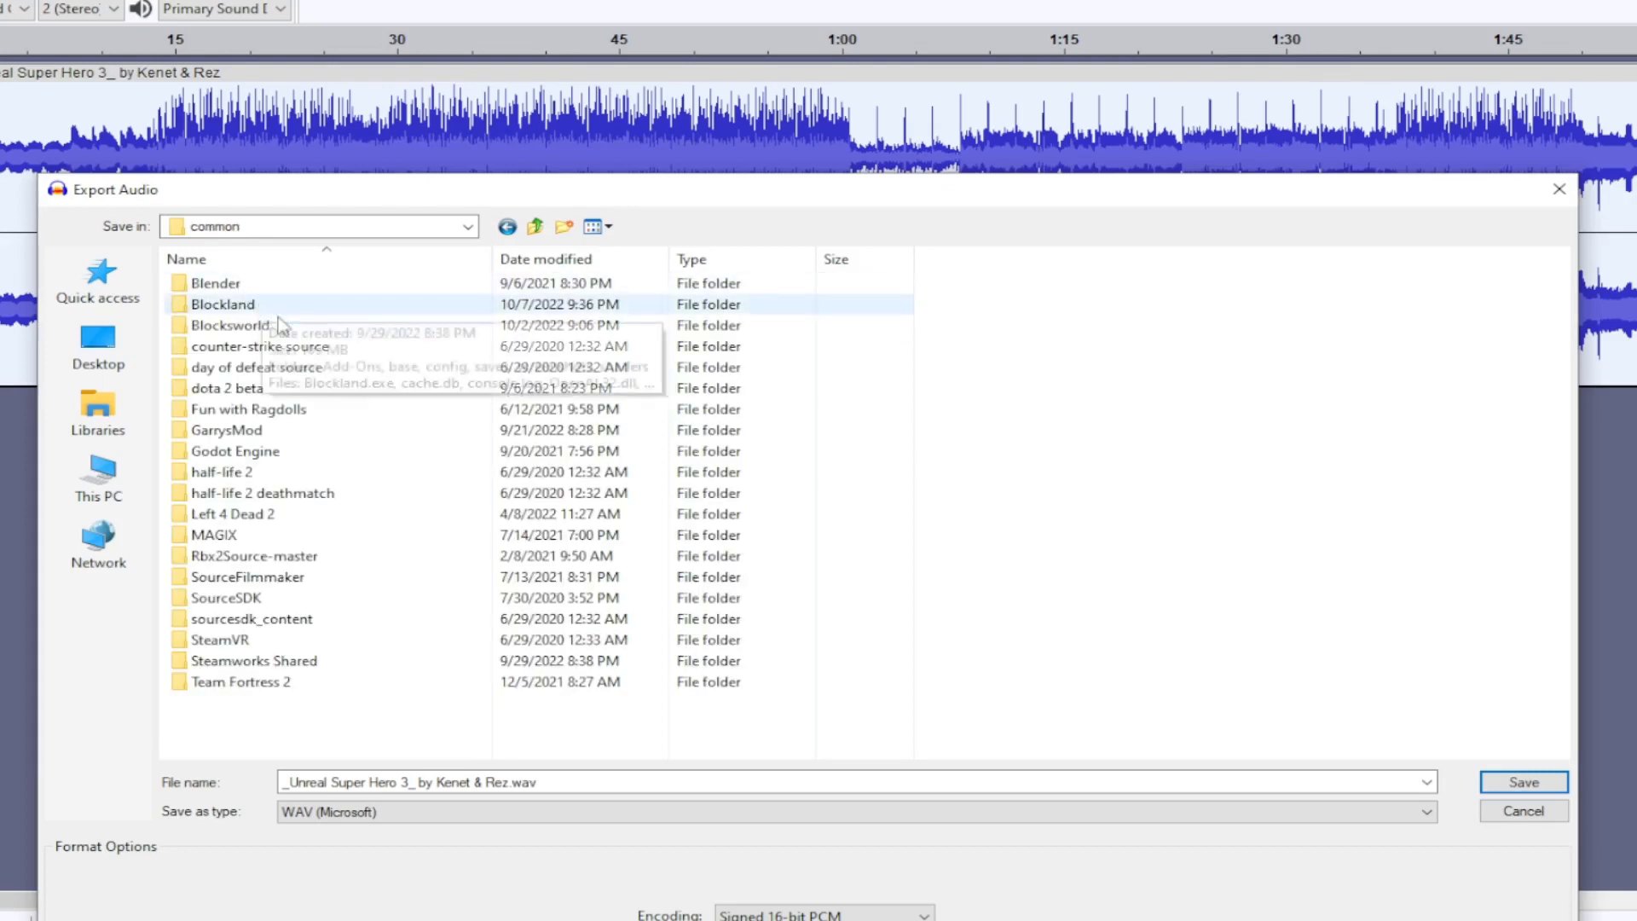
double_click(248, 576)
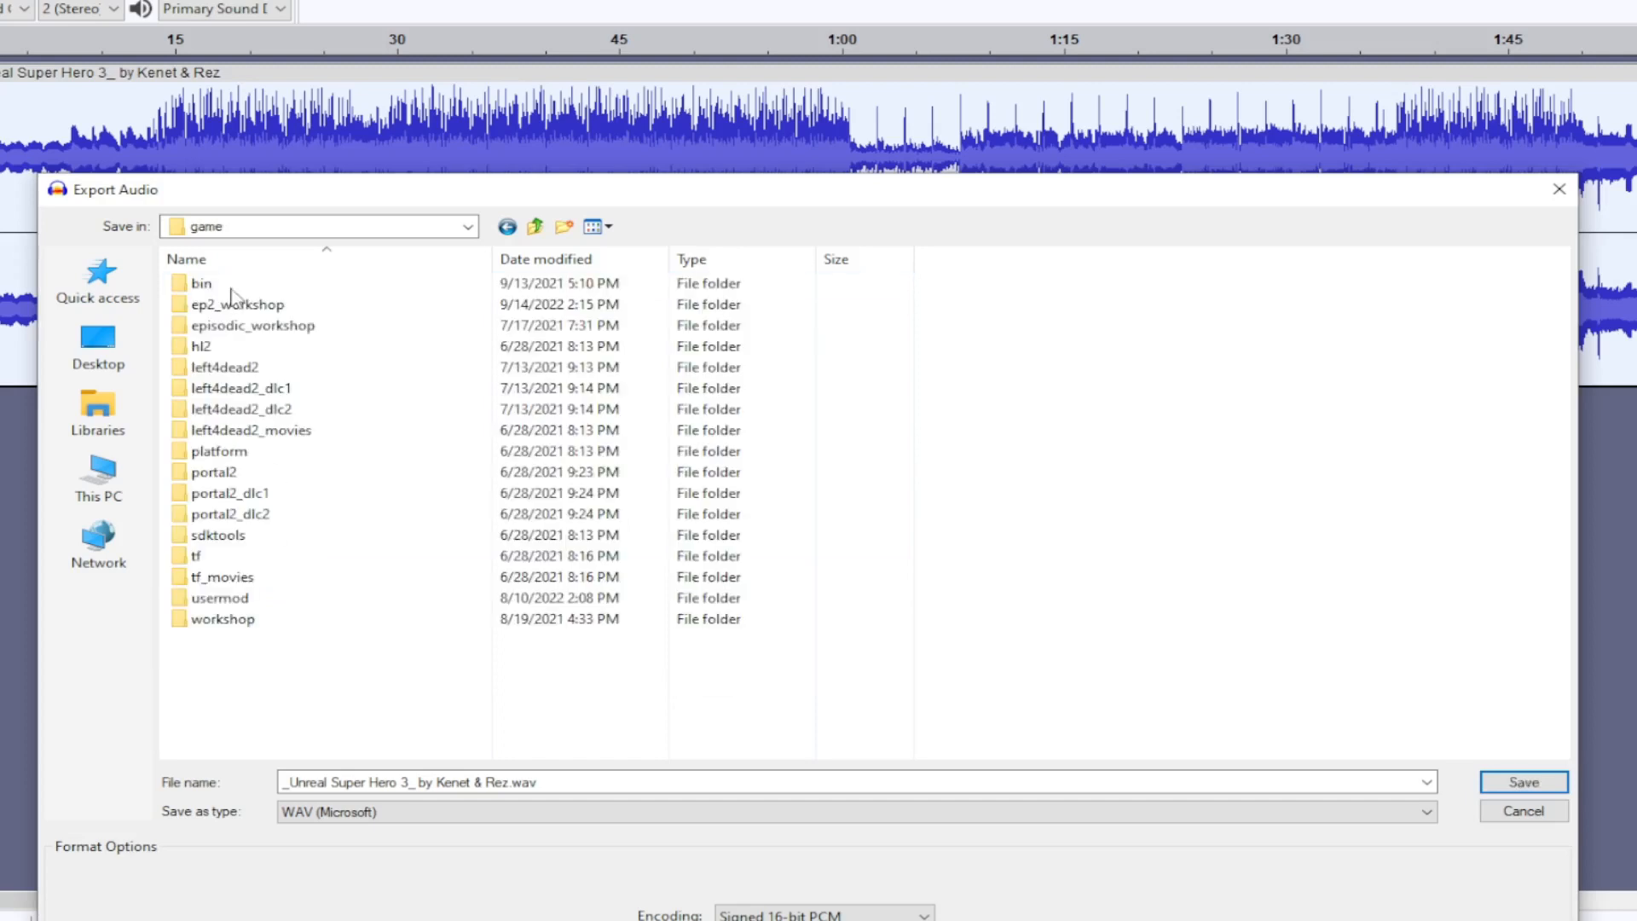
mouse_move(250, 430)
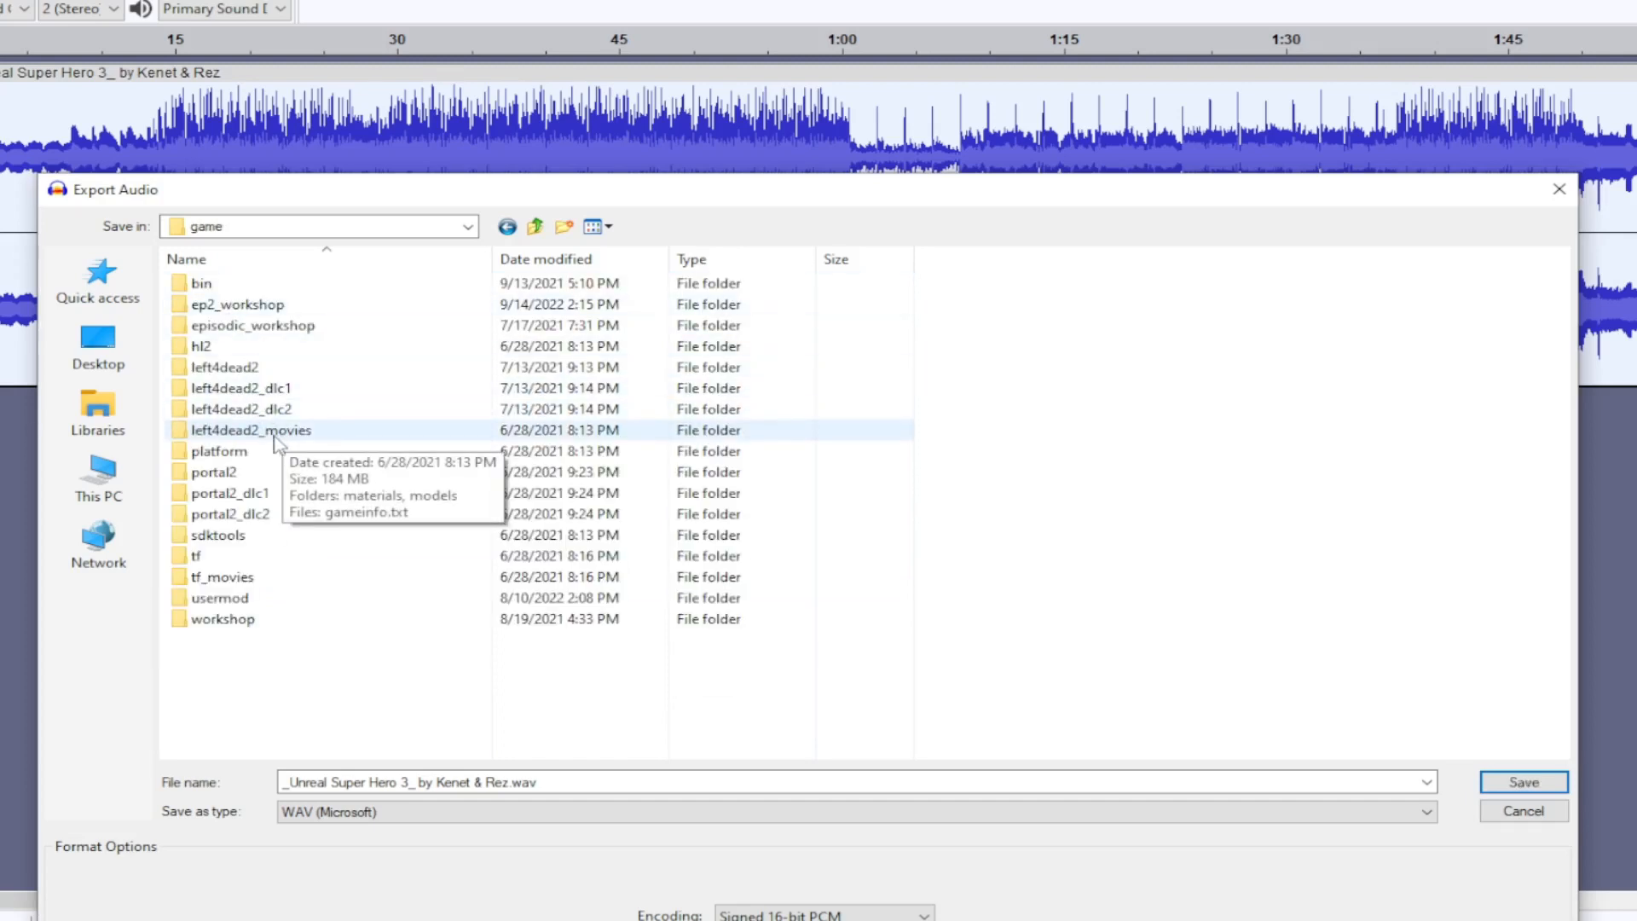
click(220, 597)
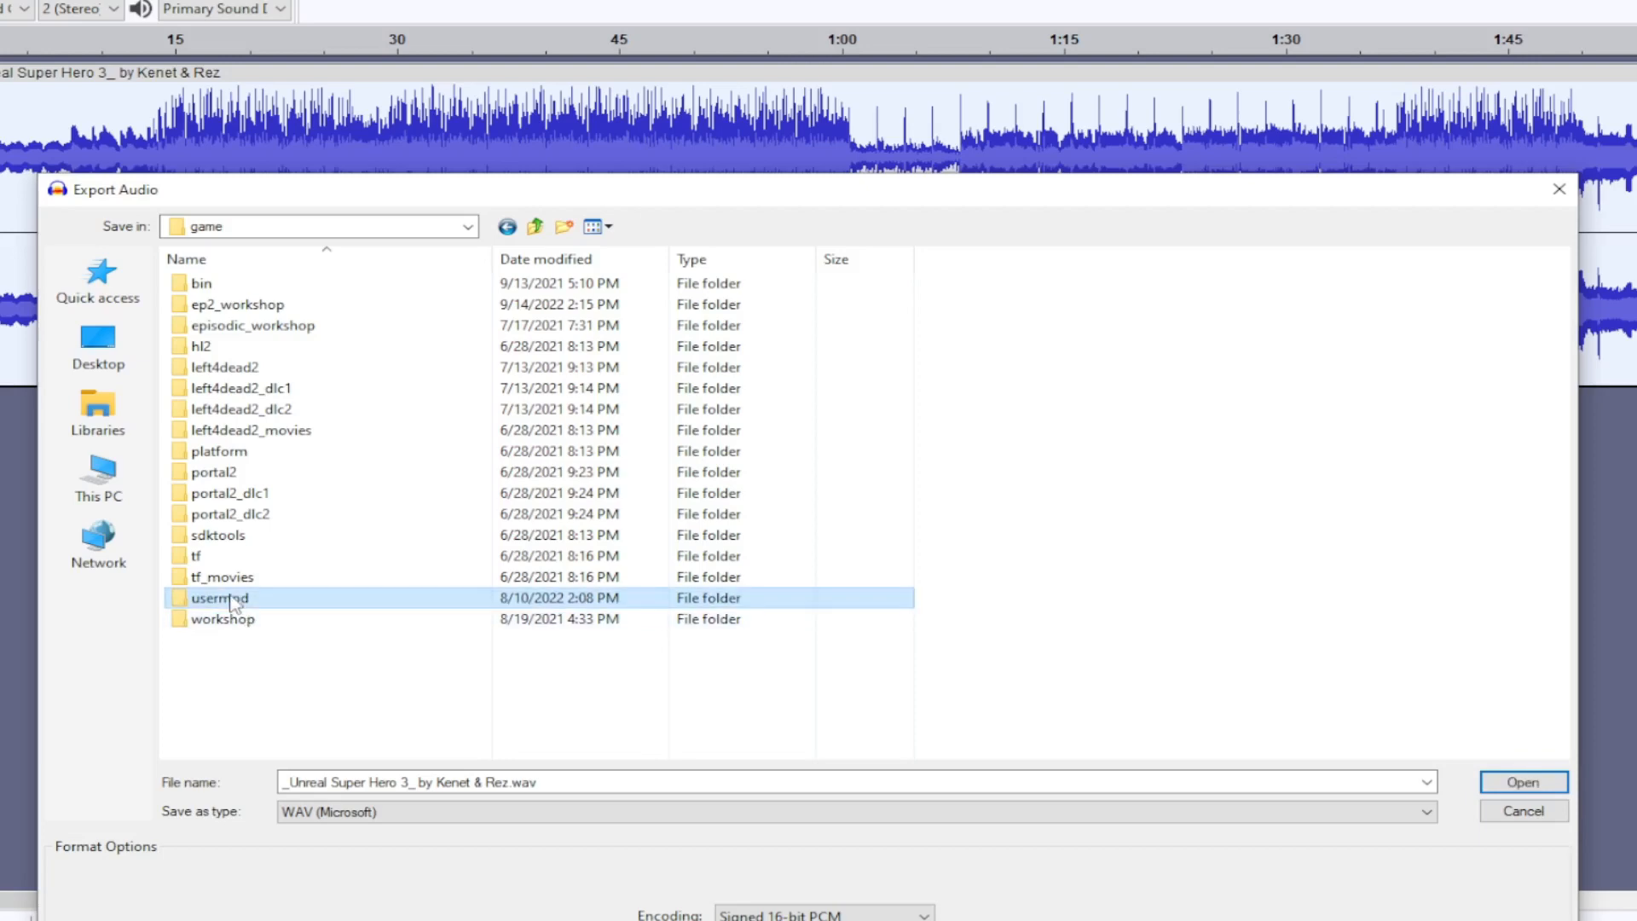
double_click(219, 597)
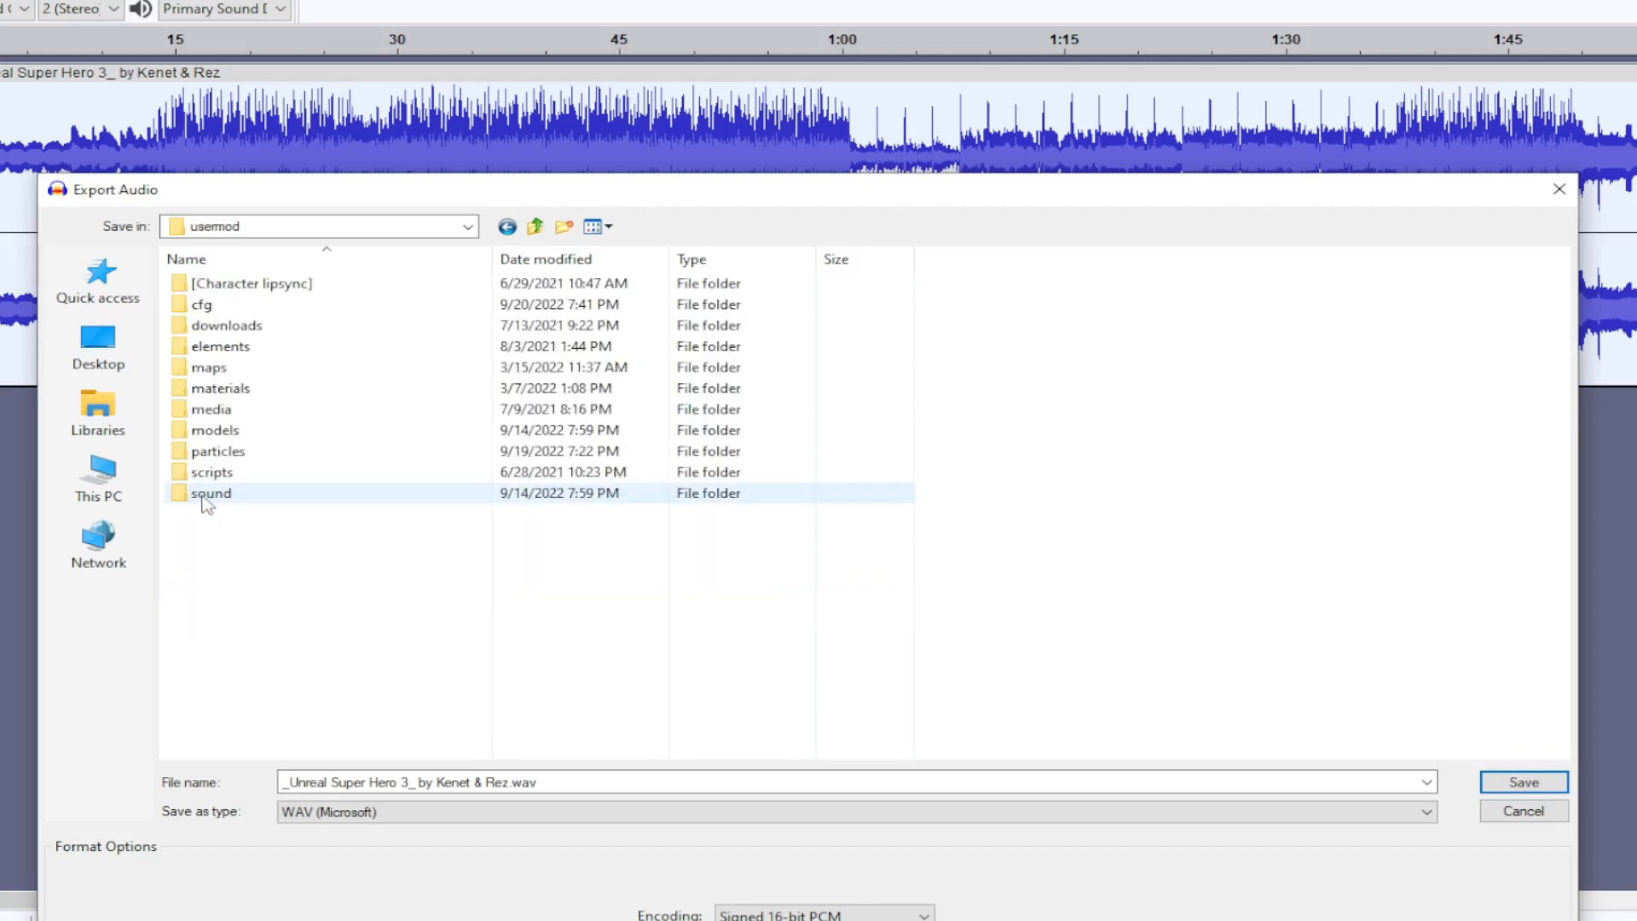
double_click(210, 492)
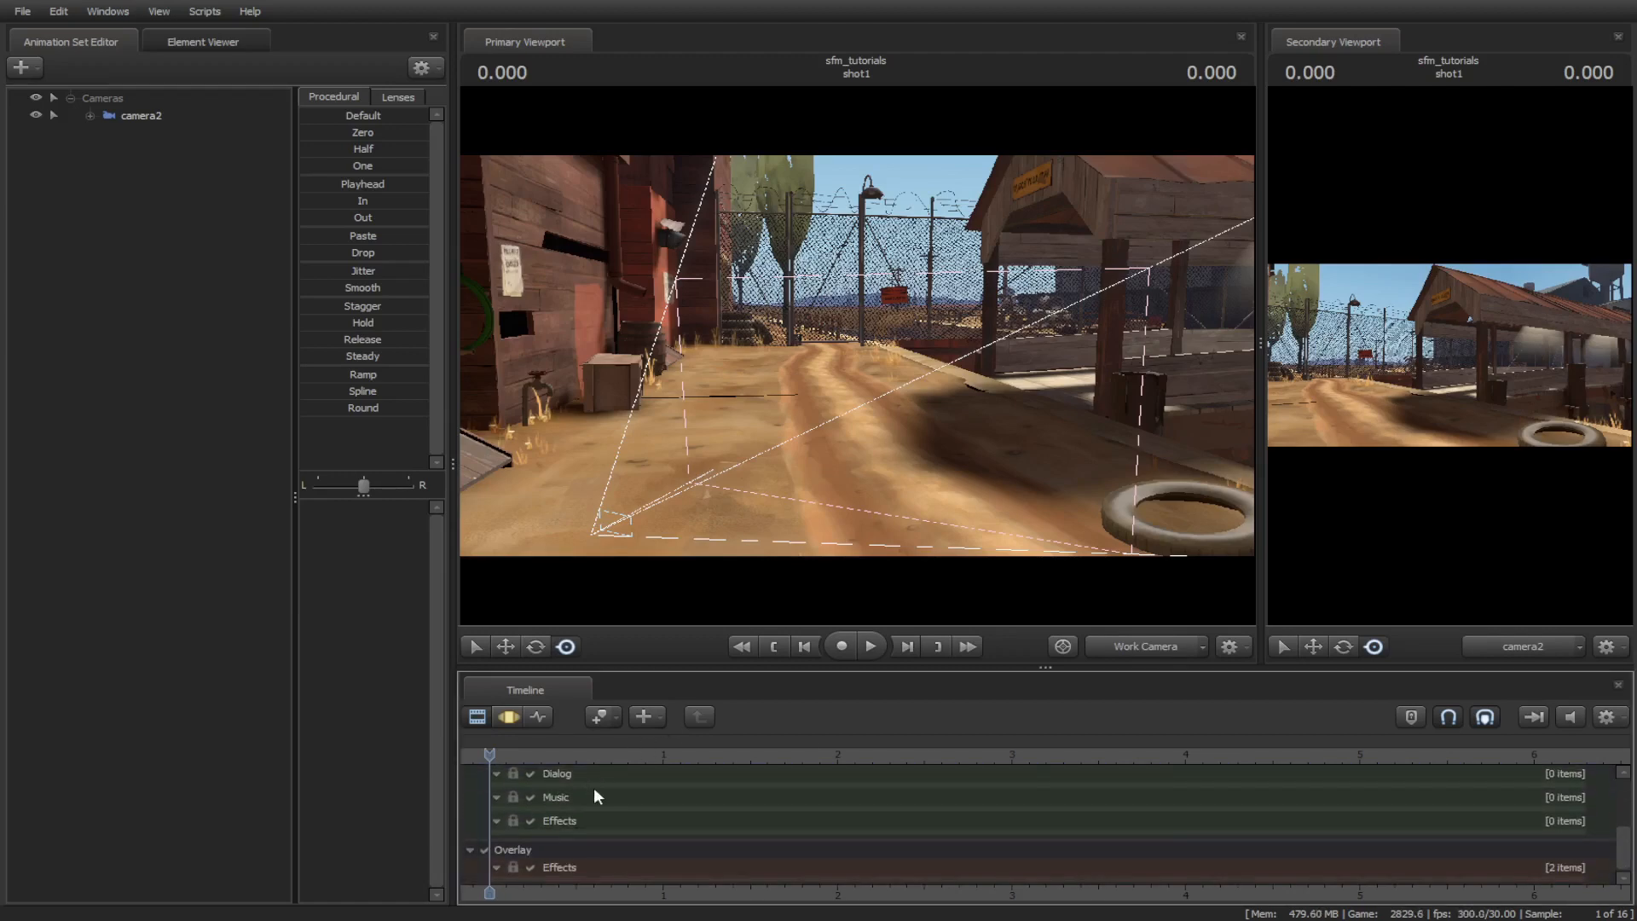
- Add crysis swamp music.wav as a clip on the Music track using the usermod filter
right_click(595, 796)
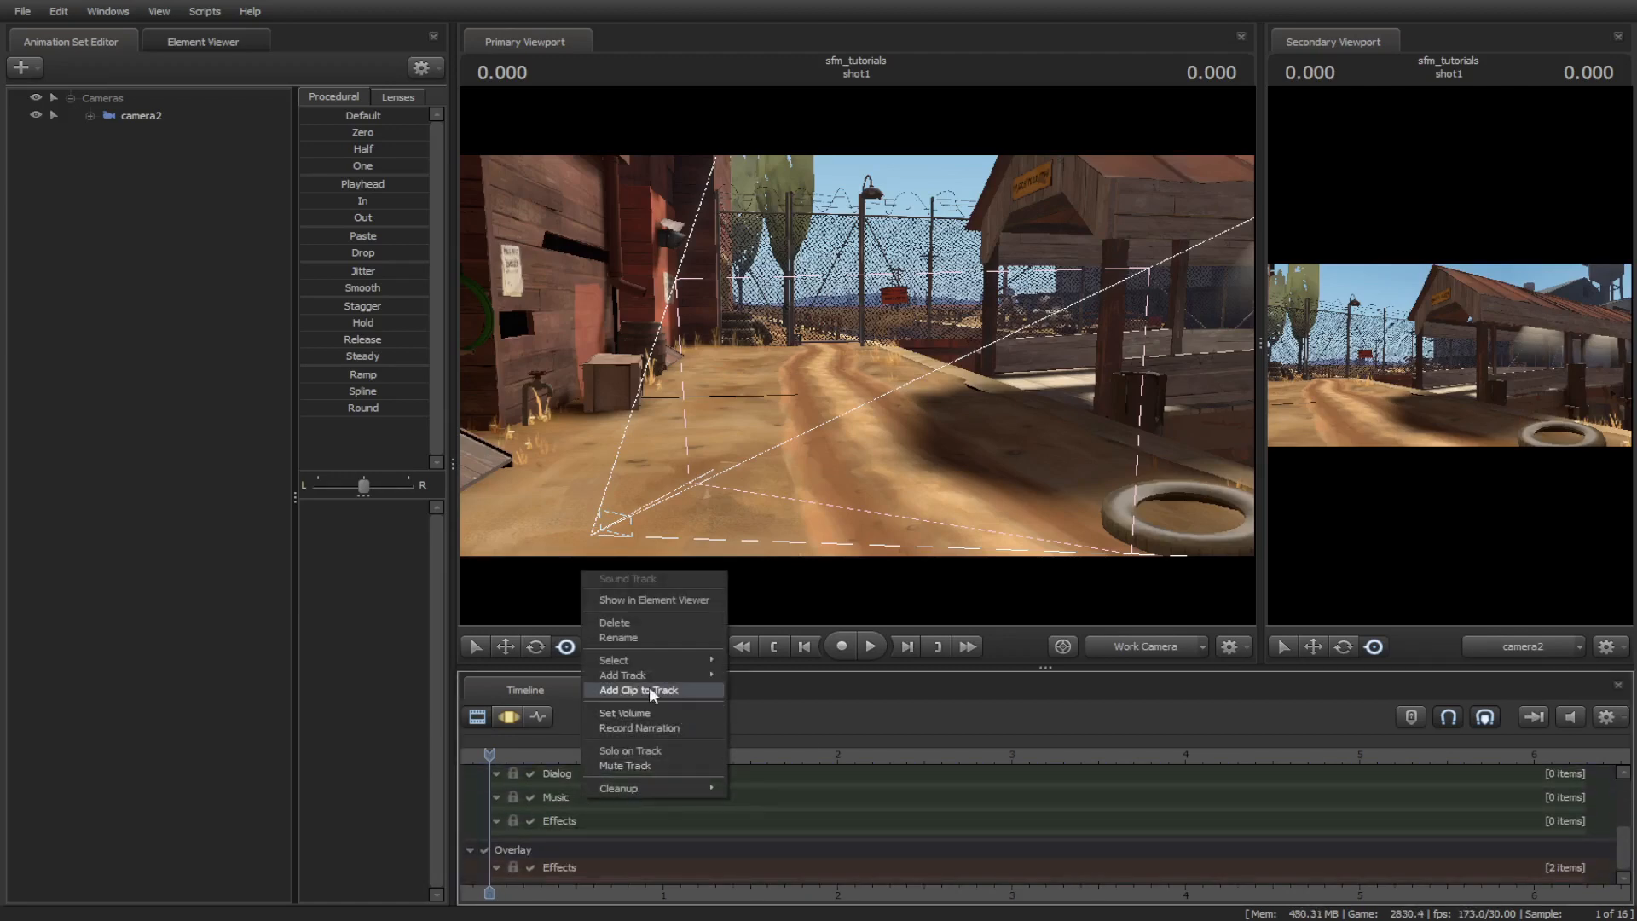
click(638, 690)
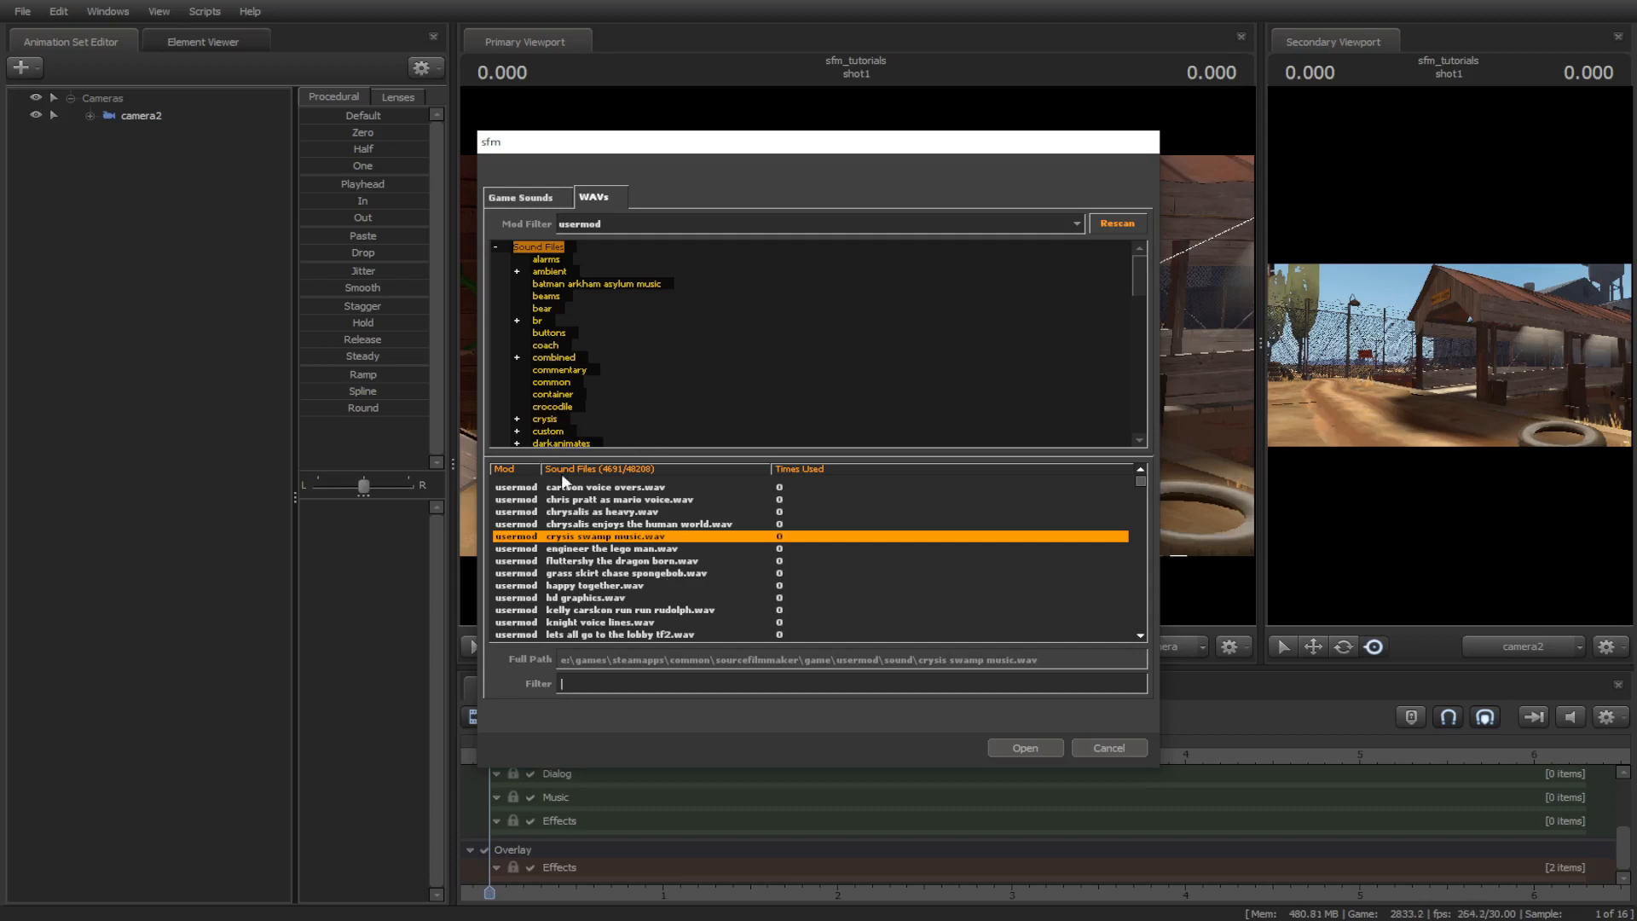
click(1075, 223)
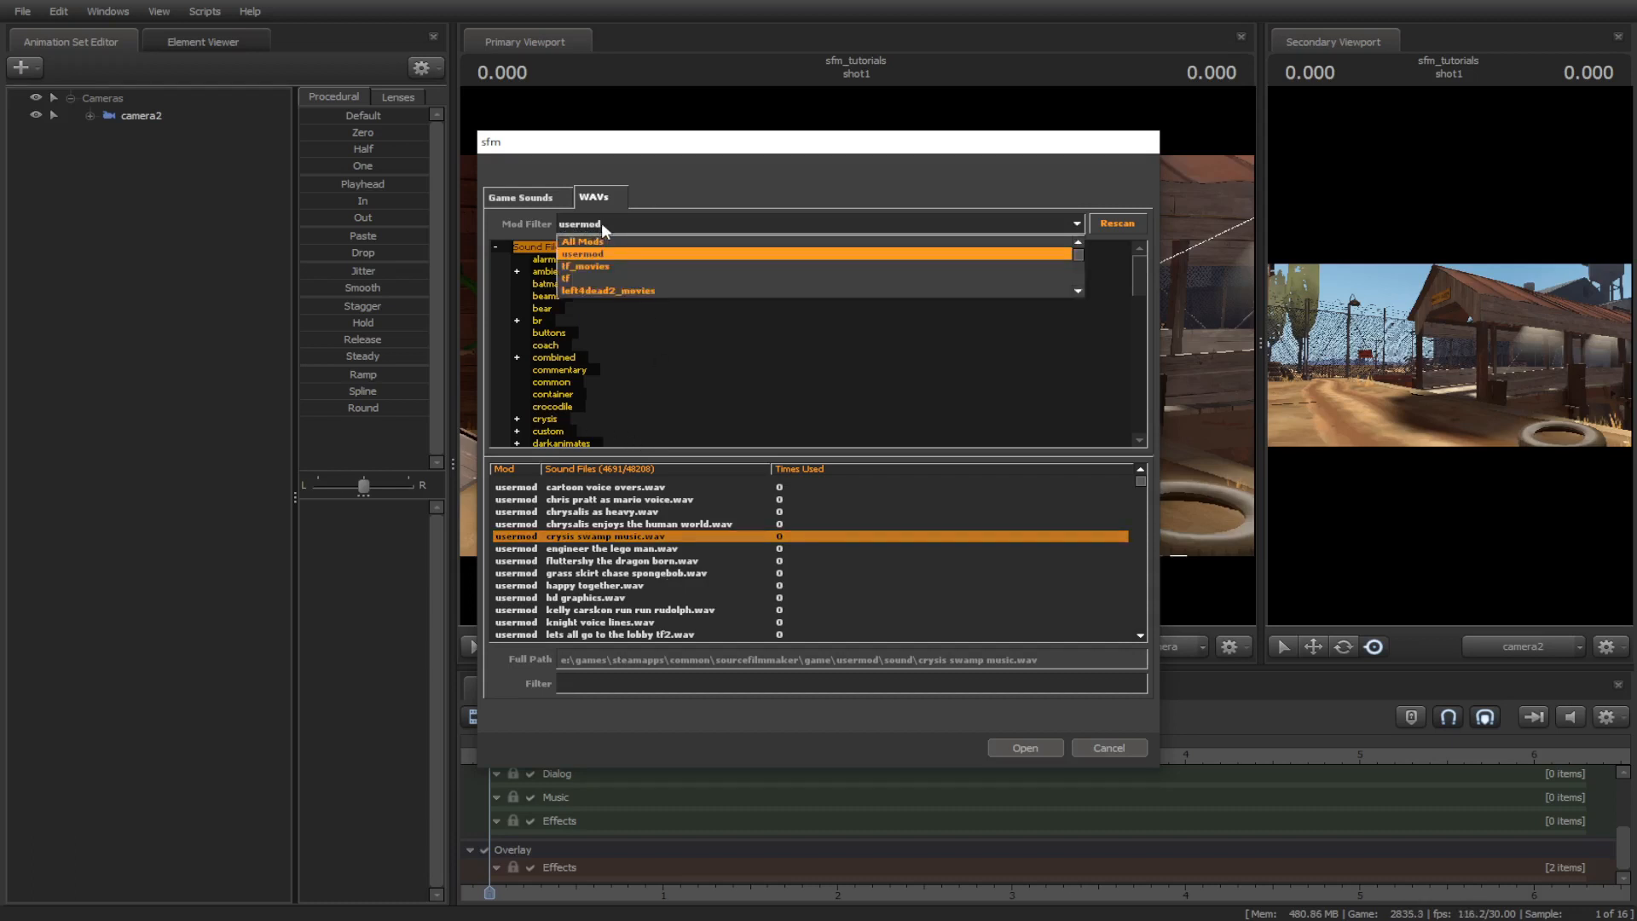
click(581, 254)
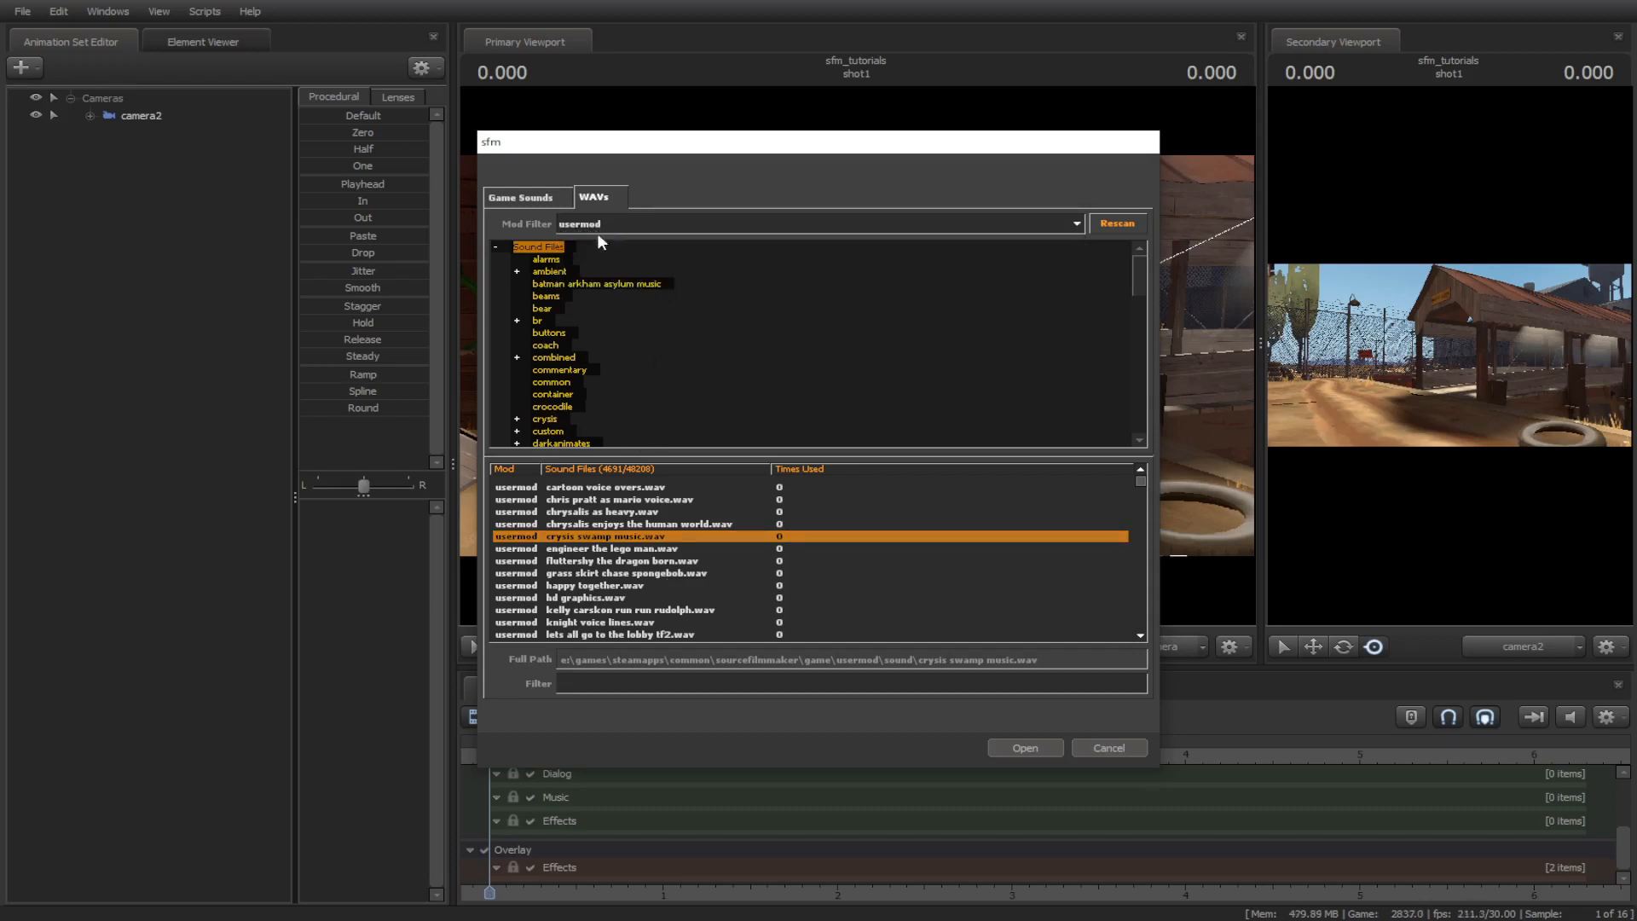
click(1023, 748)
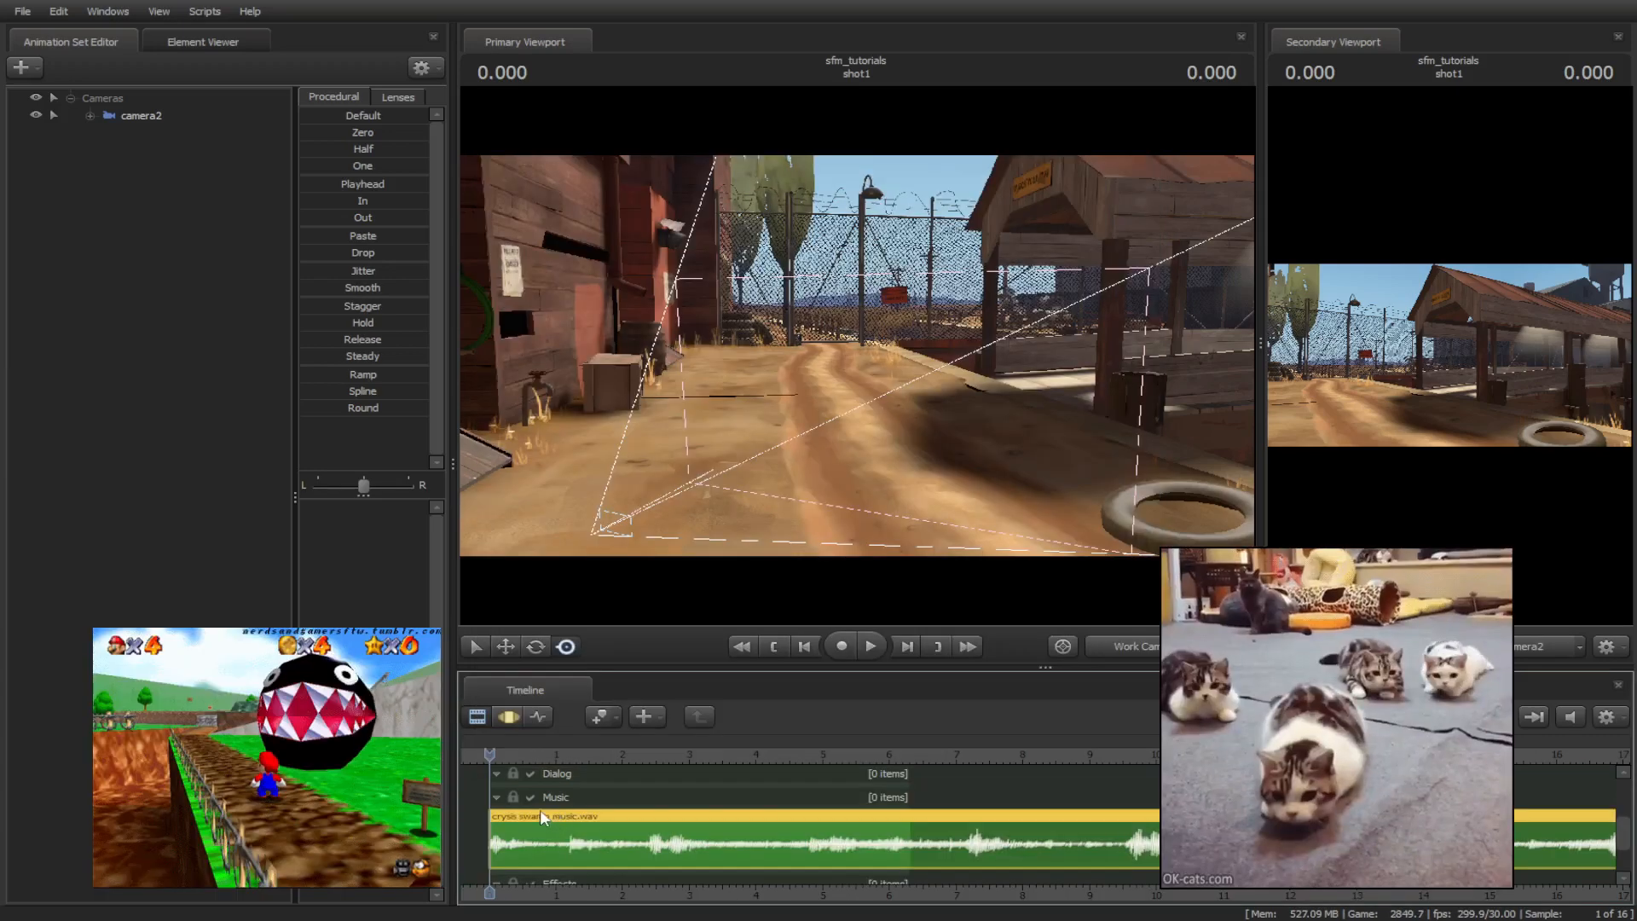